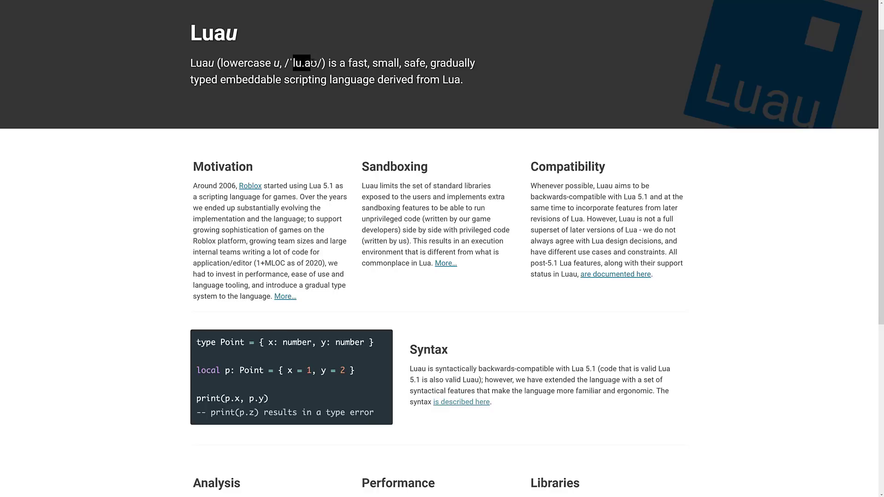
Step: Skim the Luau home page's tagline and the Libraries and Performance overviews, returning to the top
double_click(311, 56)
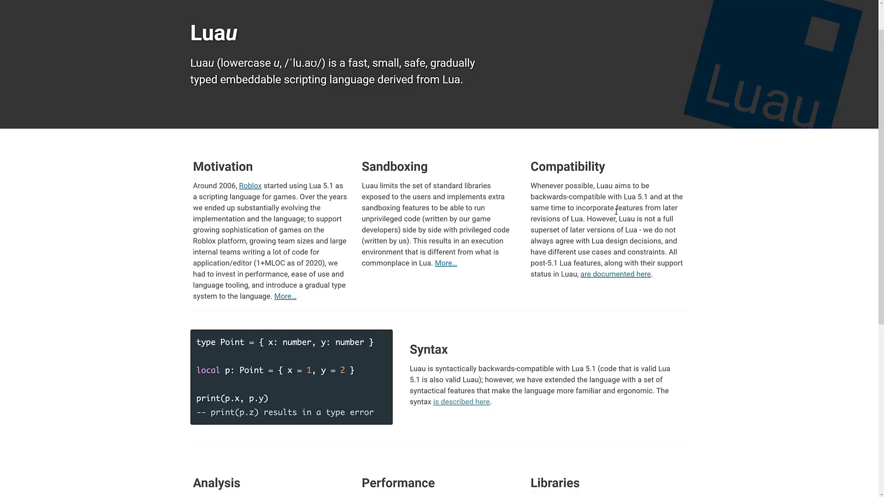
mouse_move(365, 180)
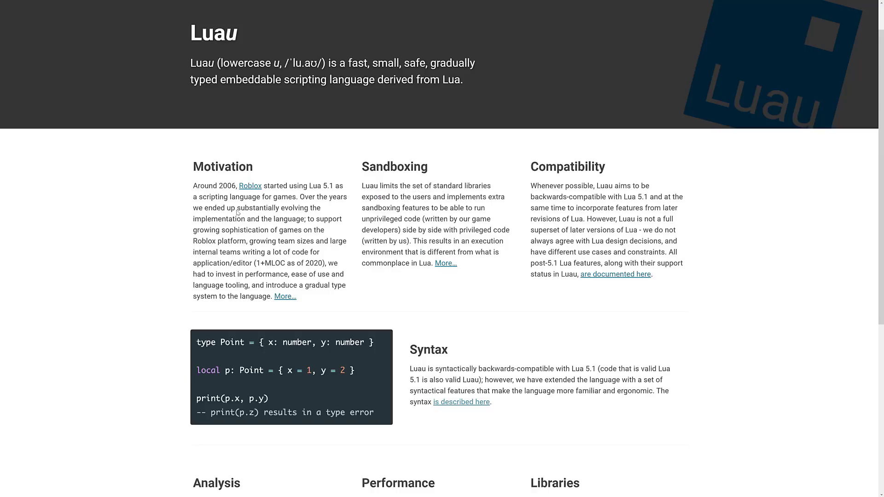
mouse_move(313, 220)
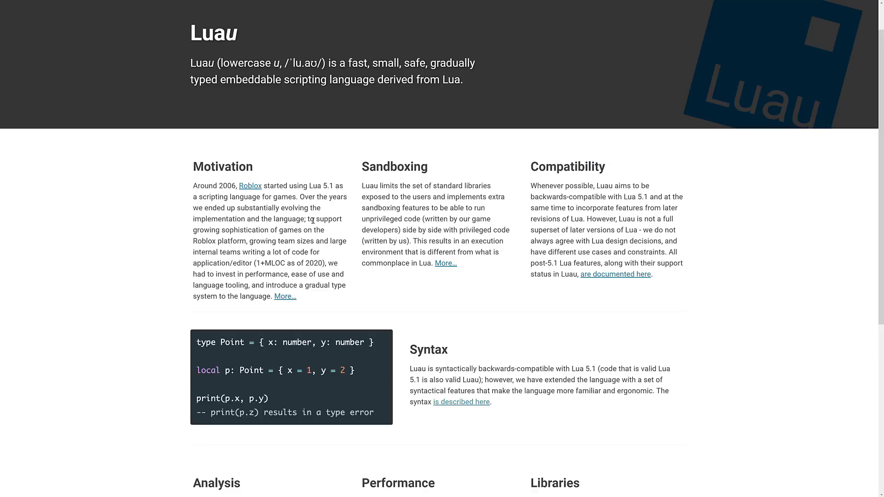
scroll("down", 3)
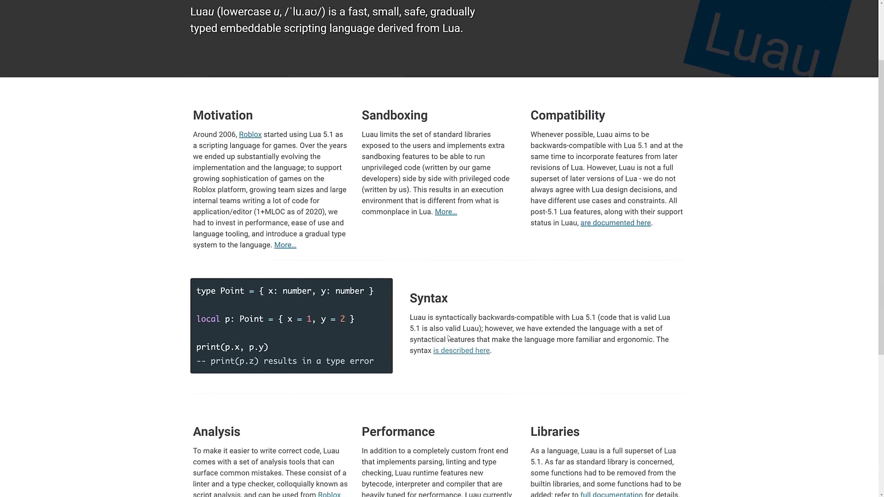
scroll("down", 3)
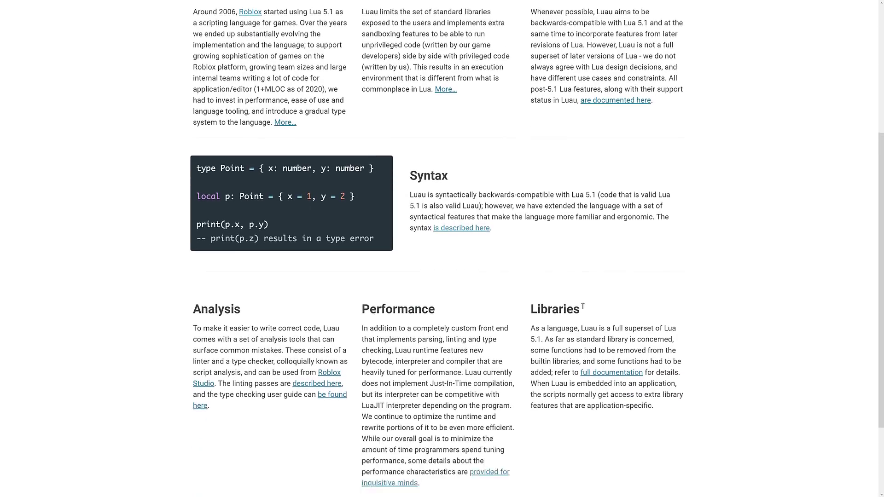
scroll("down", 3)
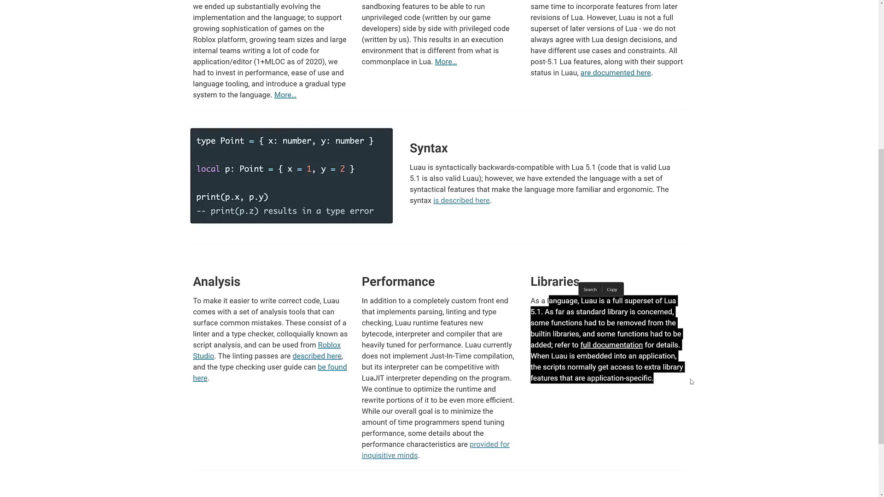
mouse_move(453, 361)
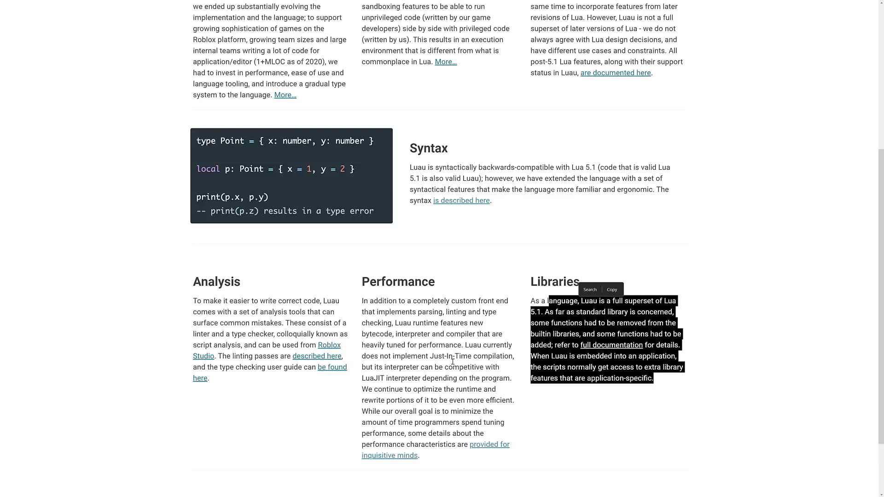
left_click(494, 364)
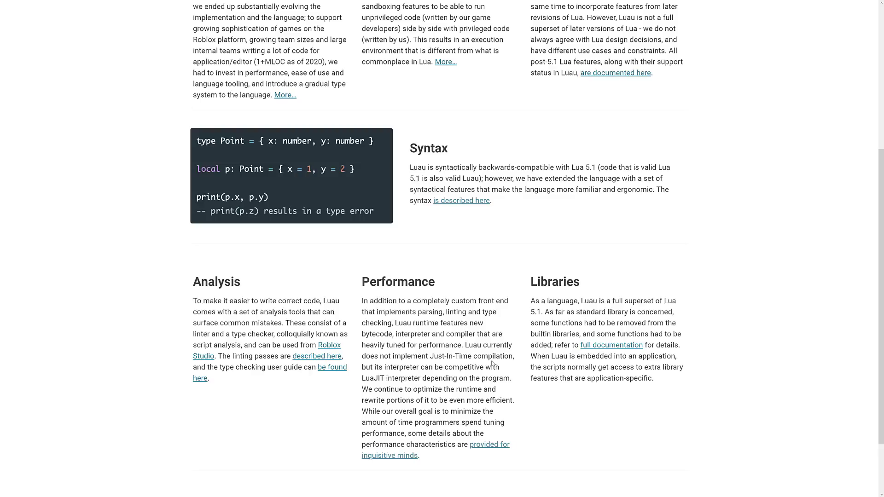
mouse_move(451, 312)
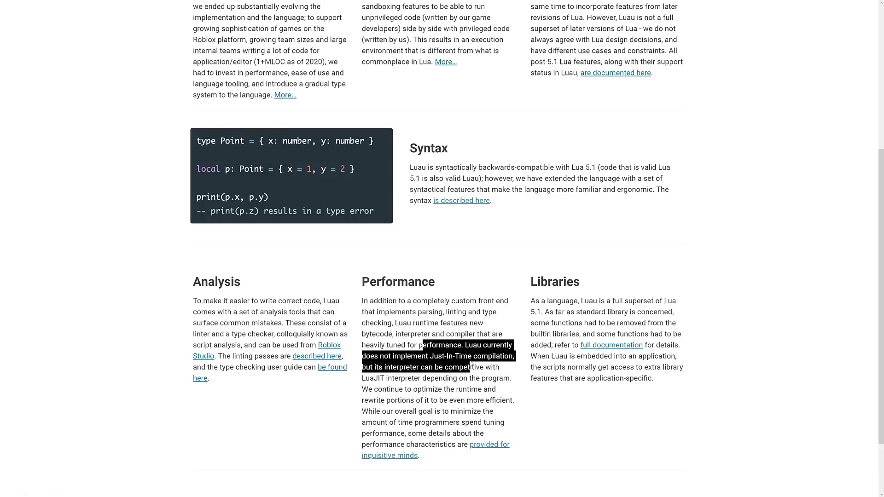
left_click(468, 350)
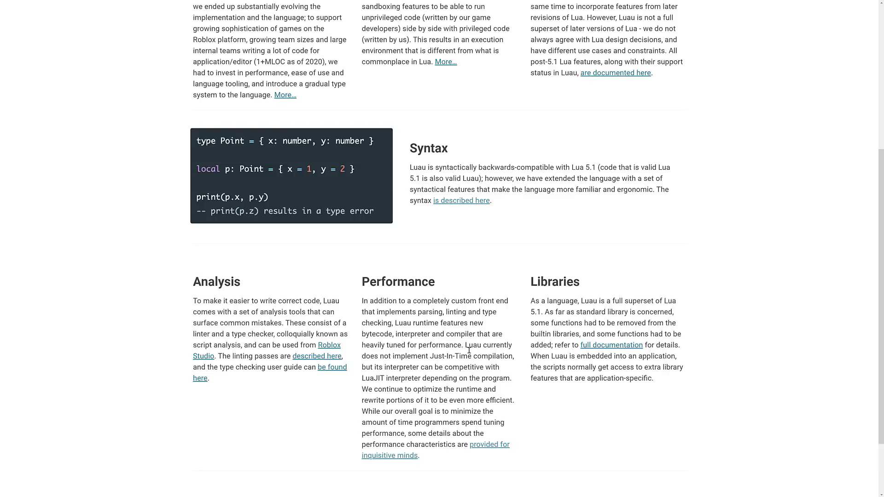
mouse_move(459, 376)
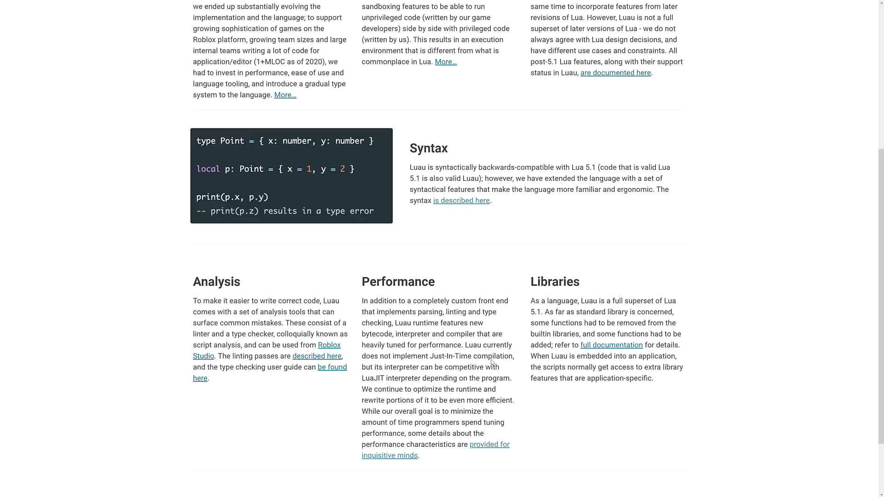
scroll("up", 3)
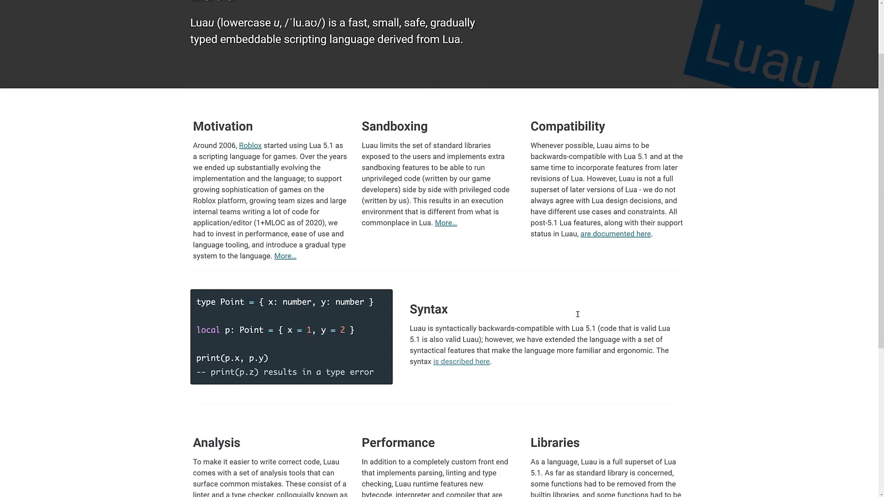
scroll("up", 3)
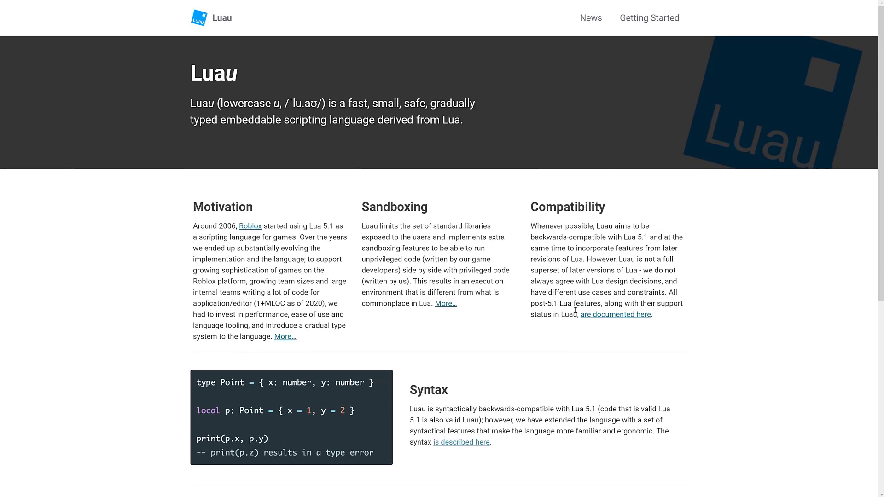
mouse_move(509, 280)
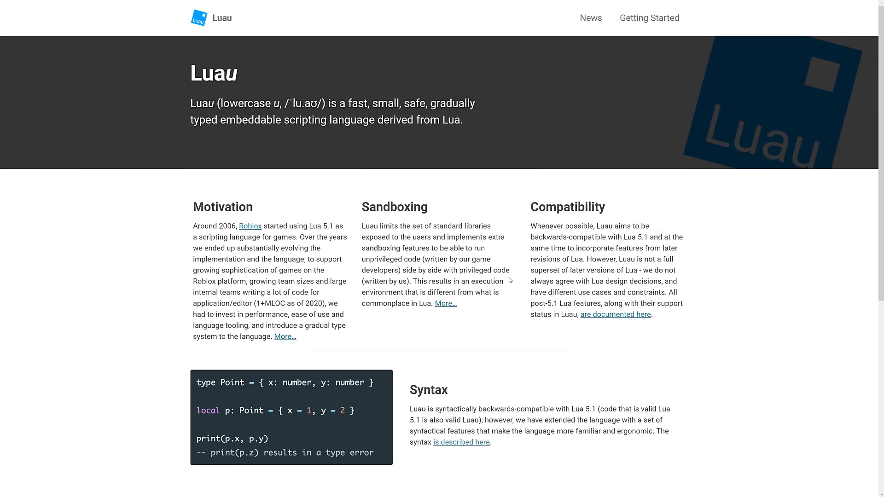
Step: Open the Syntax page via 'is described here' and read string literals, number literals and the continue statement
left_click(461, 442)
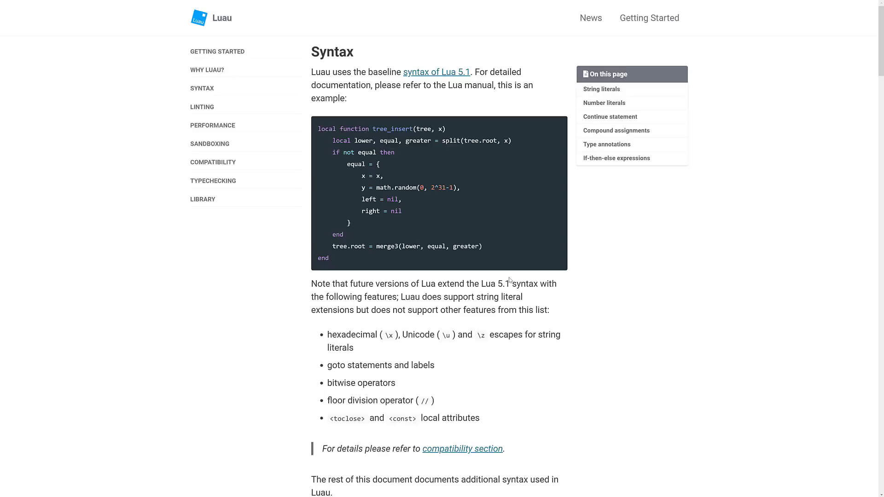
scroll("down", 3)
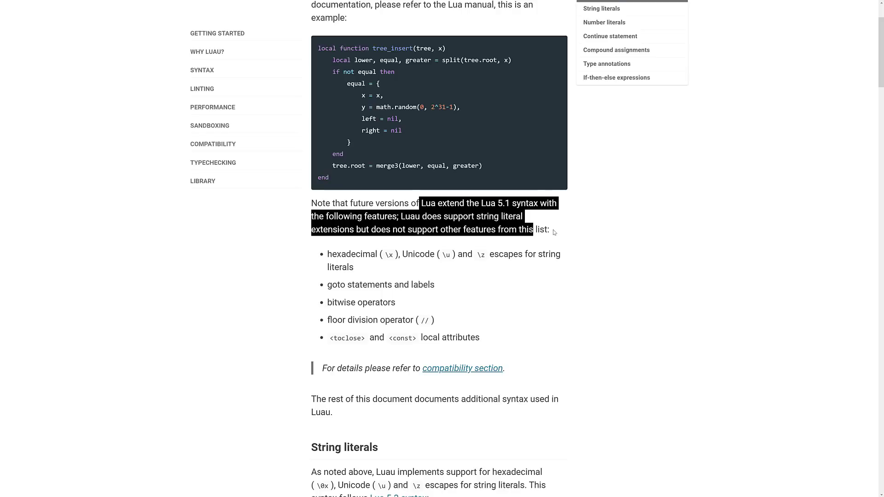
scroll("down", 3)
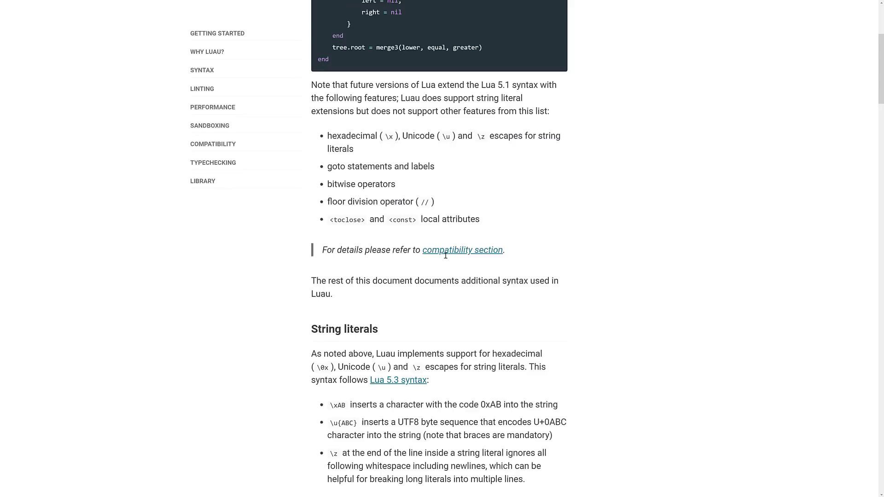
scroll("down", 3)
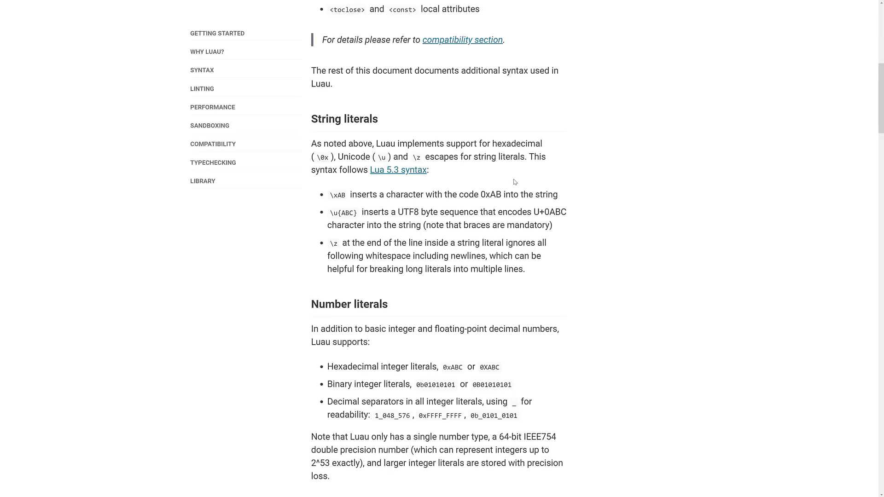
scroll("down", 3)
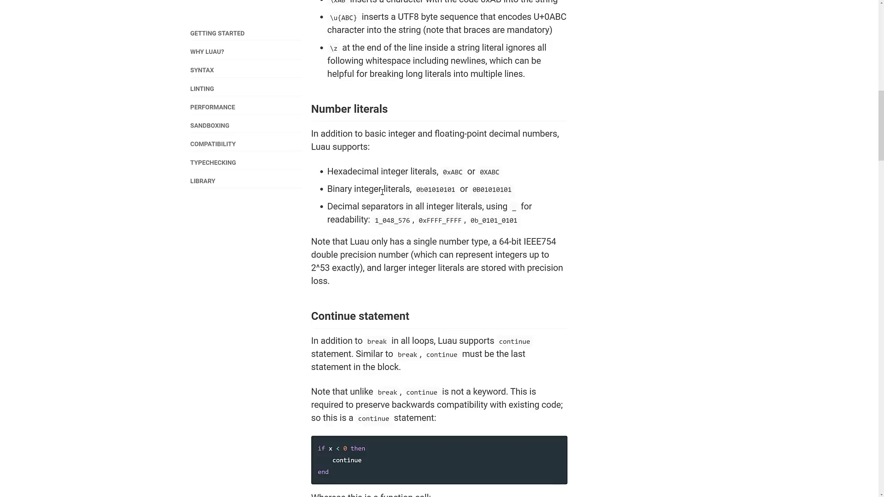
scroll("down", 3)
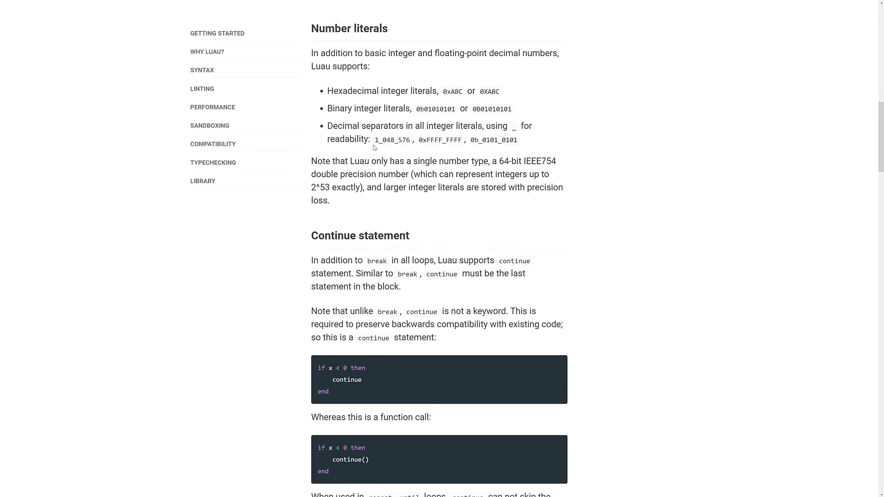
scroll("down", 3)
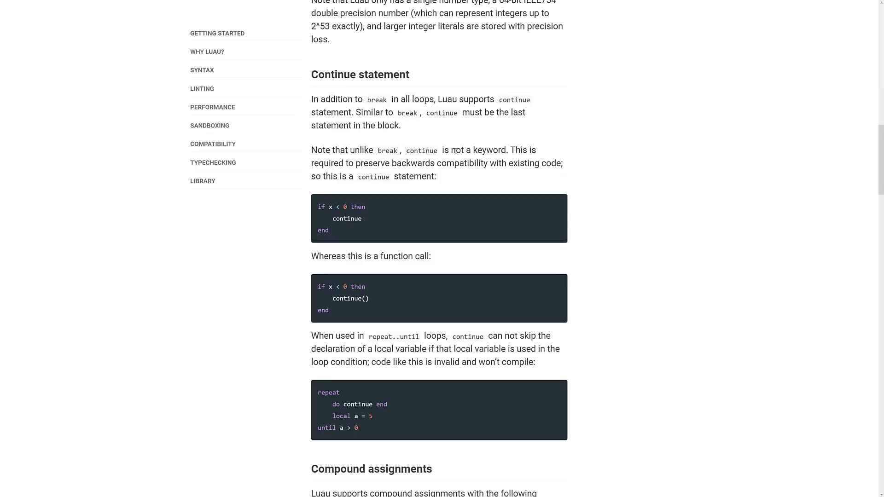
scroll("down", 3)
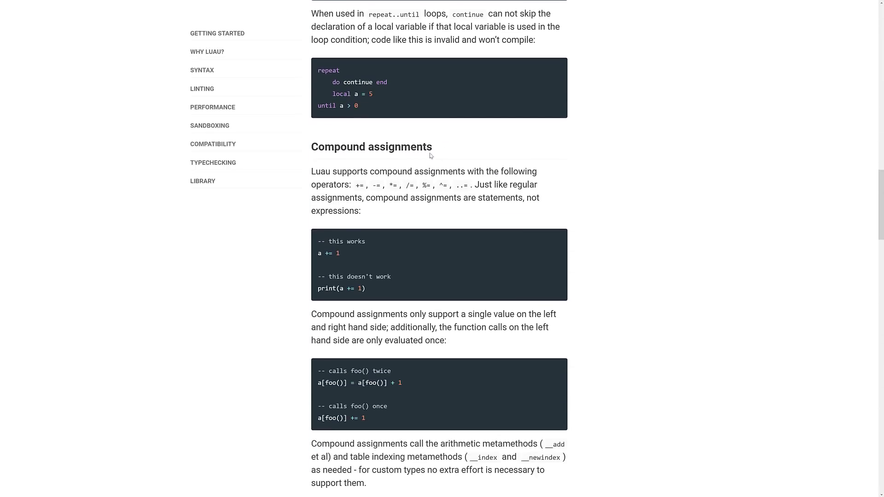
mouse_move(426, 168)
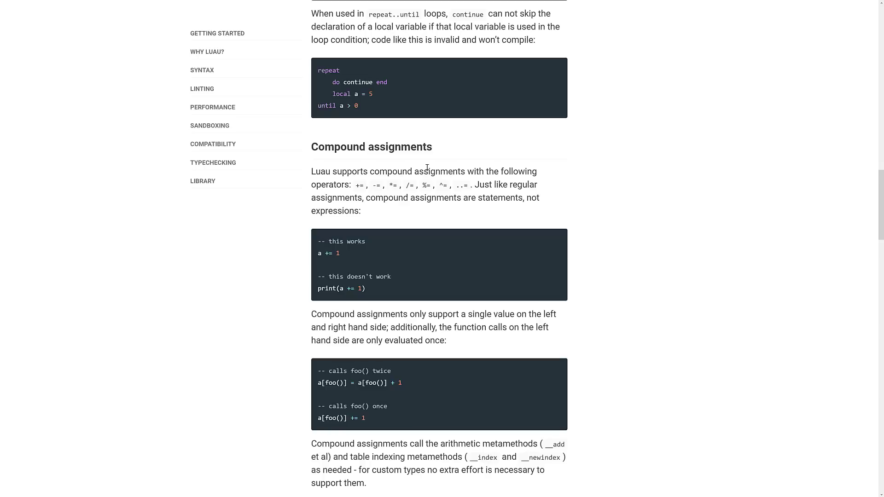
mouse_move(318, 265)
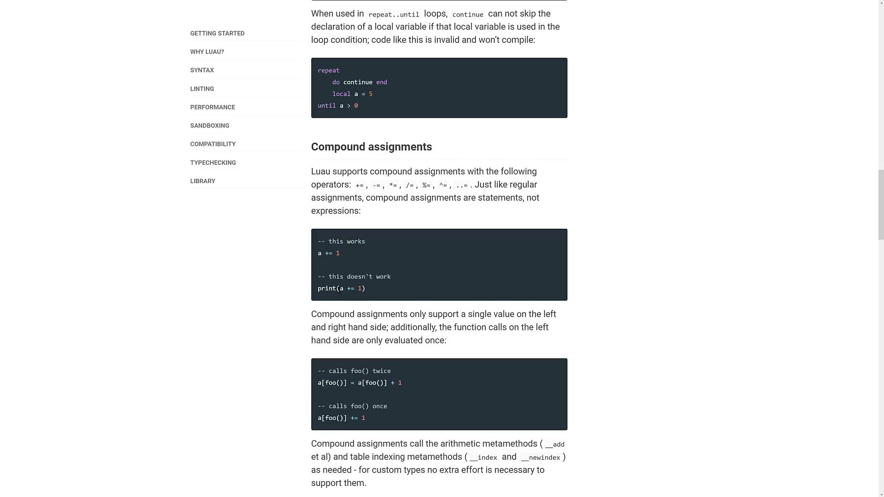
scroll("down", 3)
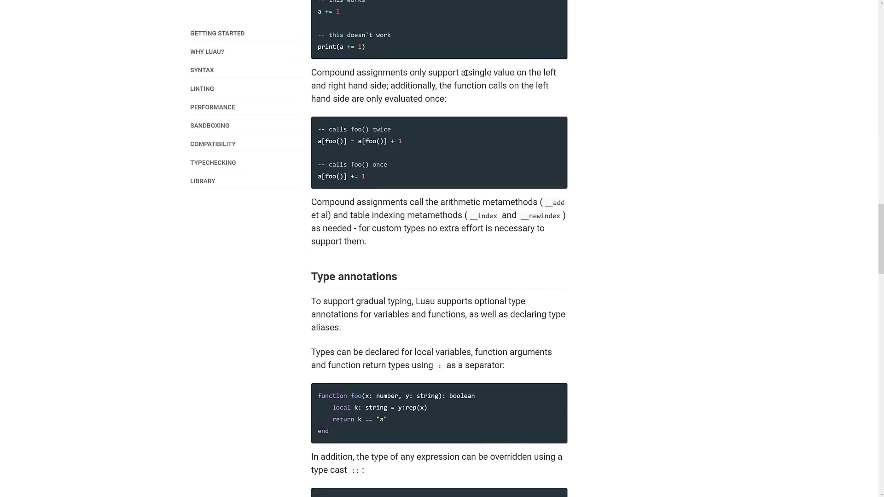
mouse_move(497, 135)
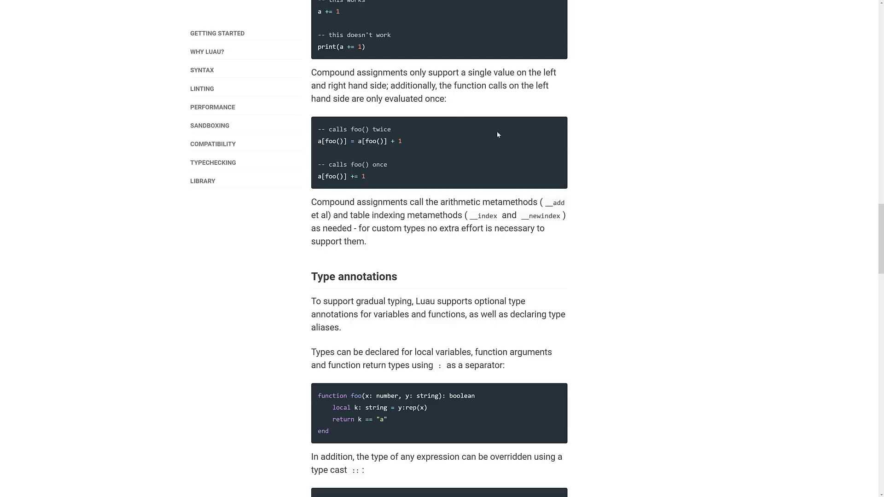
Step: Reach the Type annotations section and select the word 'string' in the first function signature
scroll("down", 3)
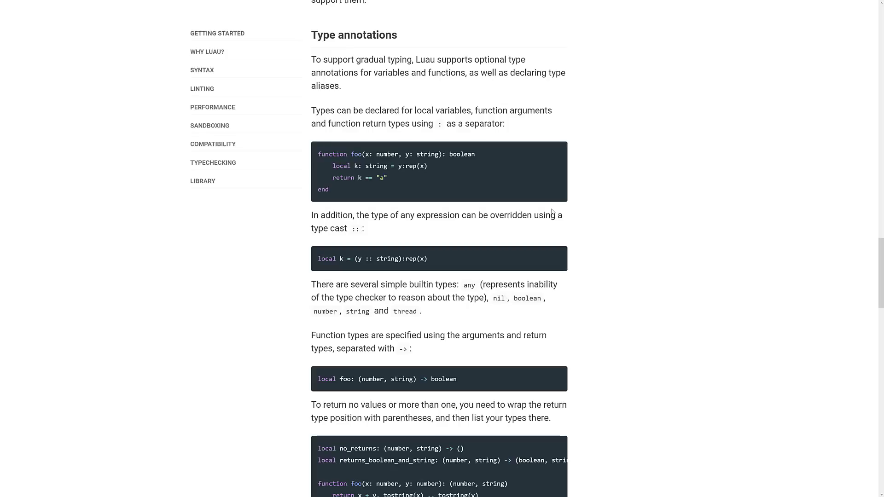
mouse_move(443, 207)
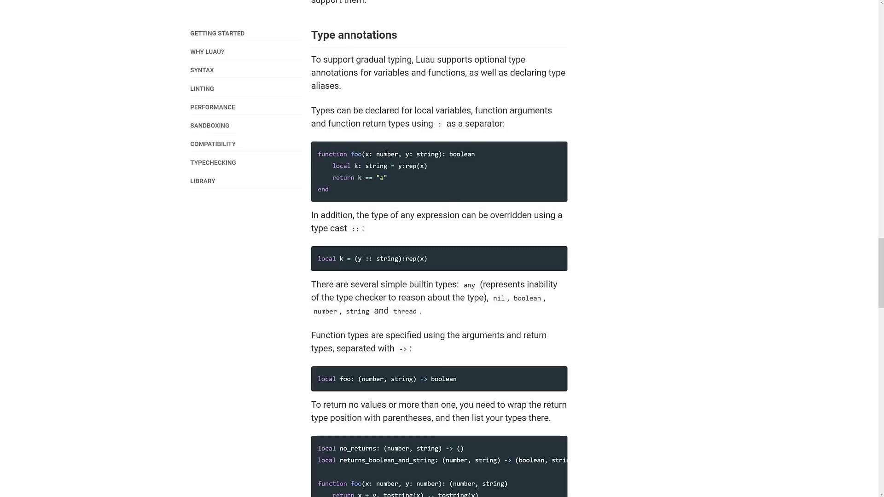
double_click(426, 154)
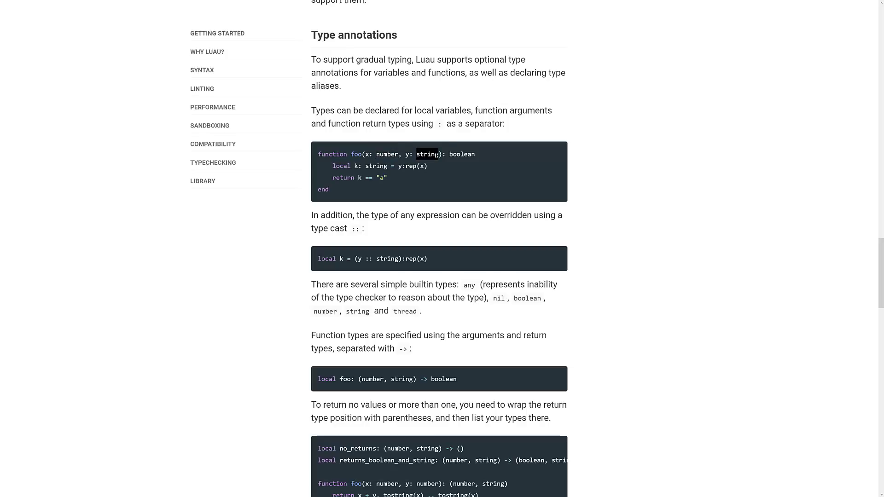
mouse_move(535, 171)
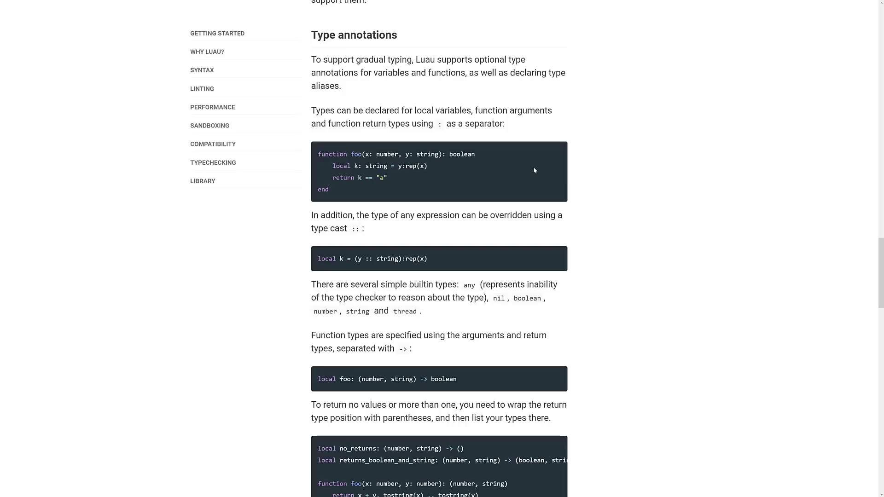
mouse_move(448, 109)
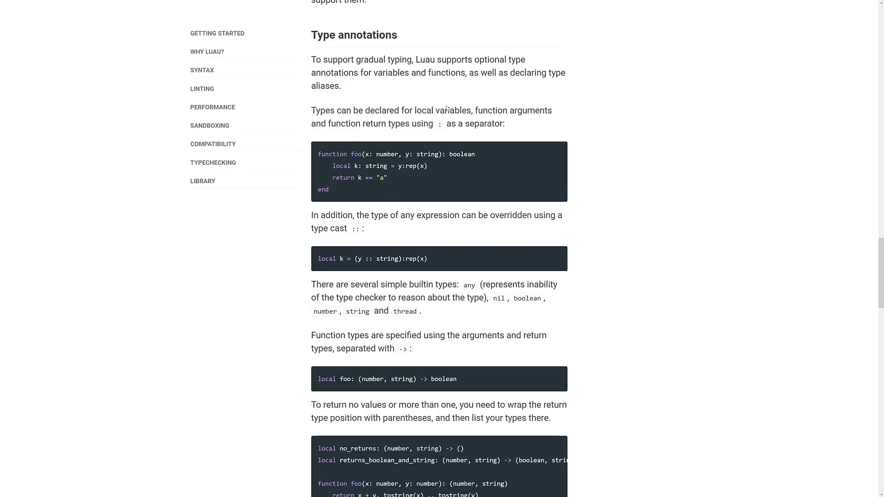
scroll("down", 3)
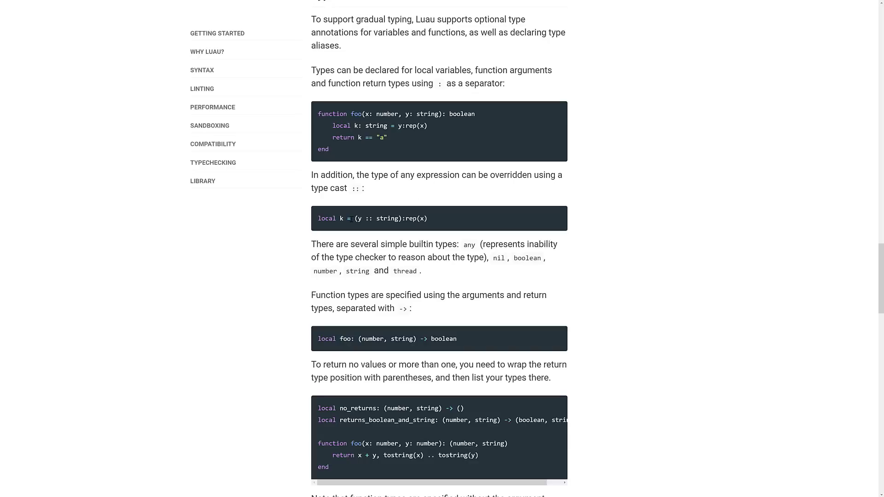
Step: Continue down the Syntax page past type aliases to the If-then-else expressions section
scroll("down", 3)
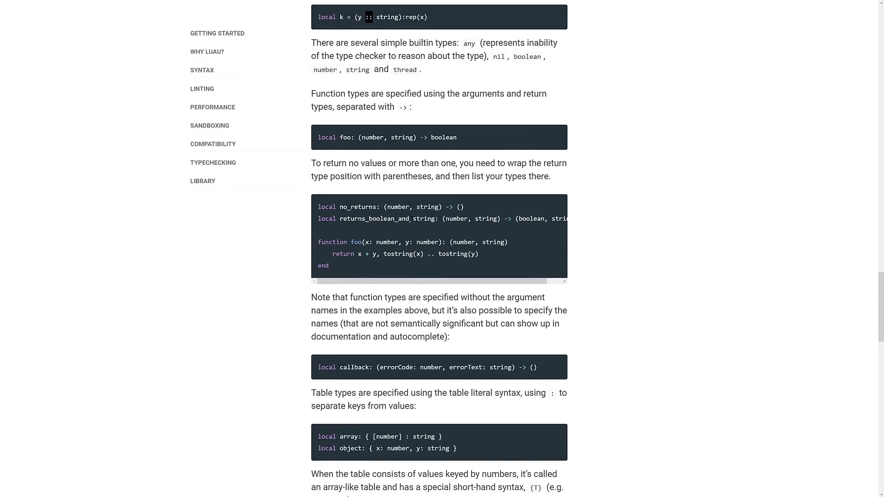
scroll("down", 3)
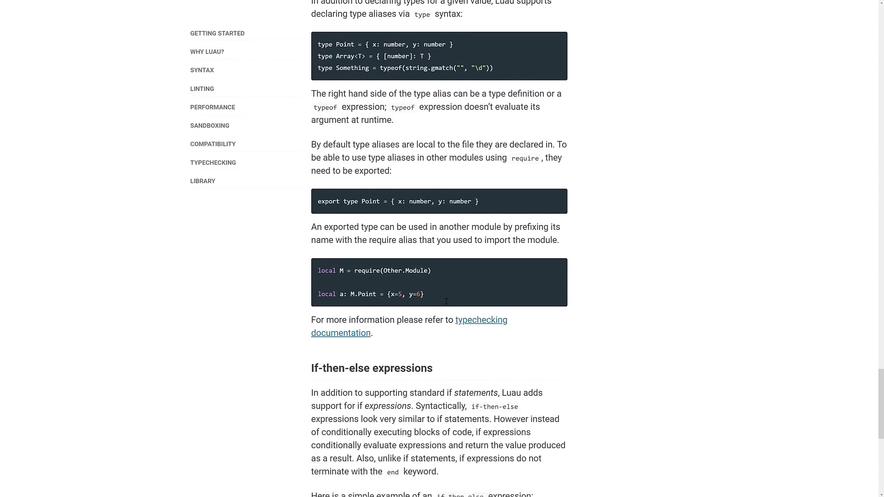
scroll("down", 3)
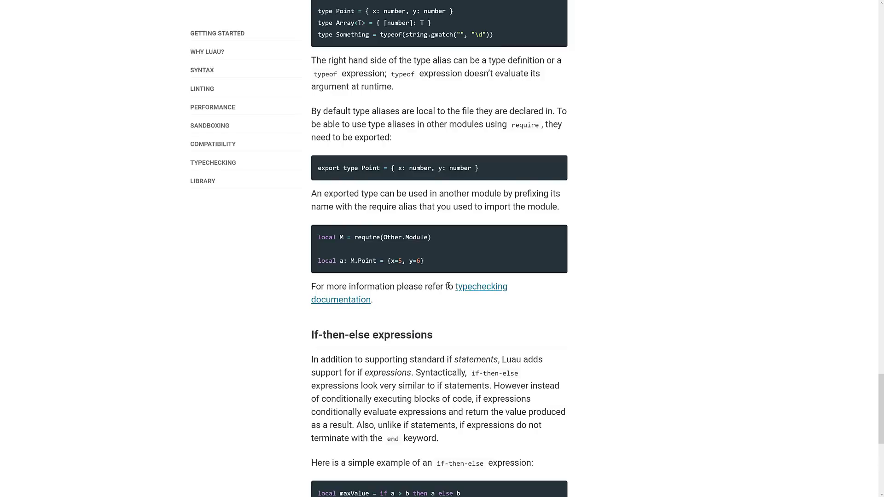
scroll("down", 3)
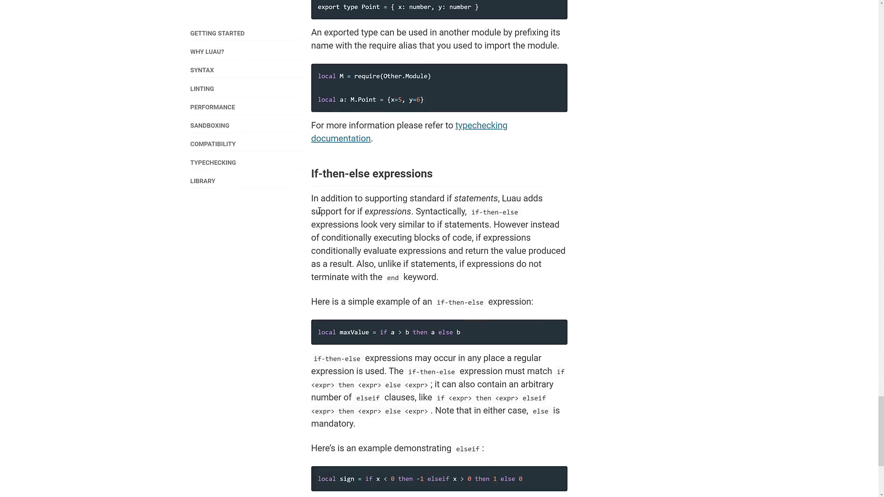
mouse_move(446, 234)
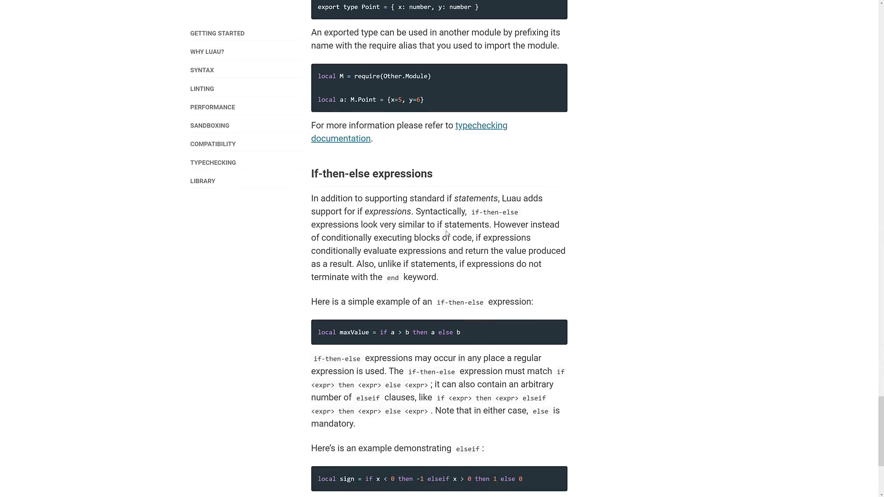
scroll("down", 3)
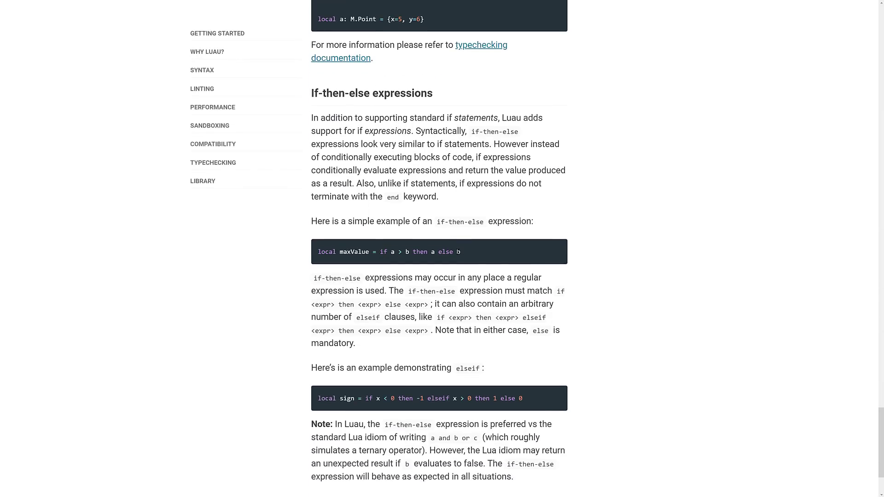
scroll("down", 3)
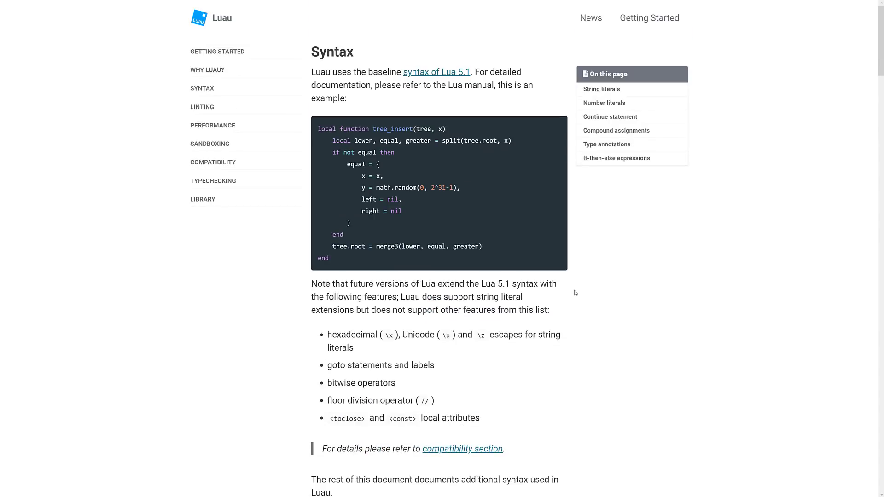
mouse_move(611, 316)
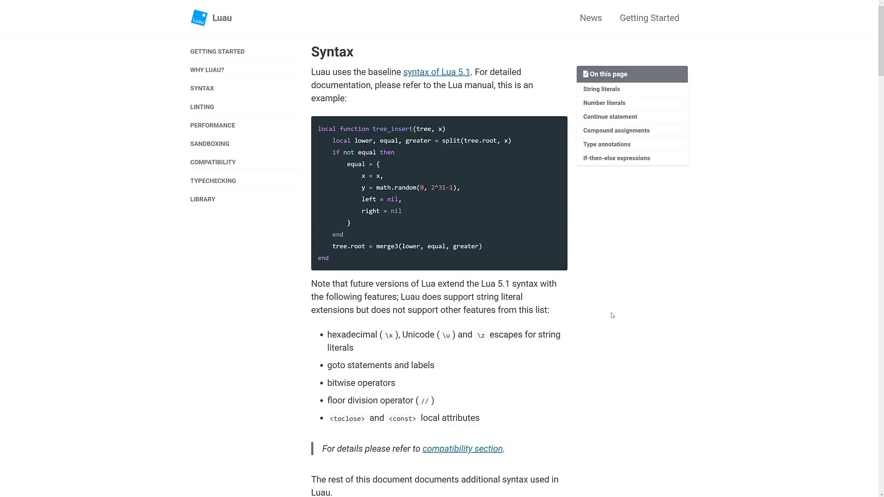
mouse_move(543, 308)
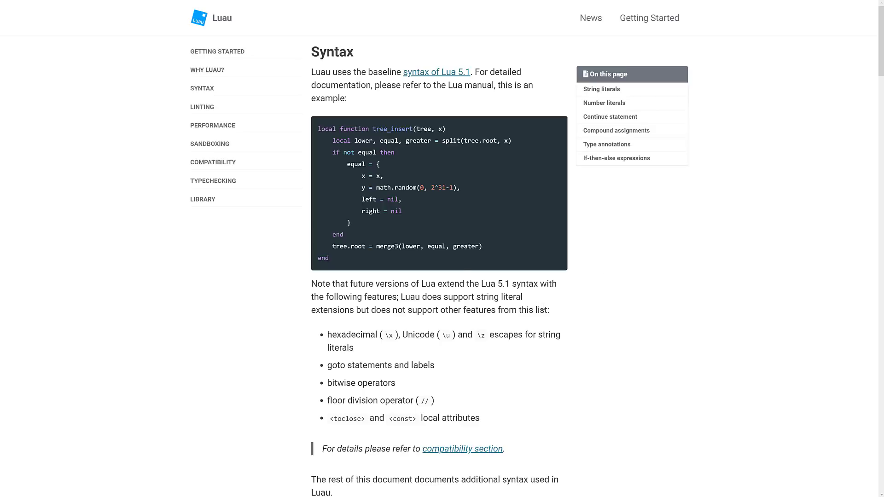
Step: Open the Performance page from the sidebar and read its introduction down to Optimizing compiler
left_click(213, 125)
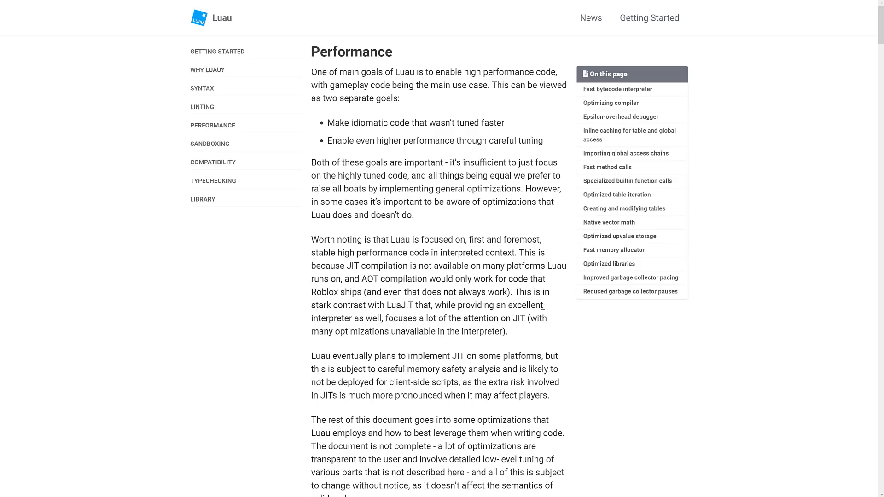
mouse_move(617, 90)
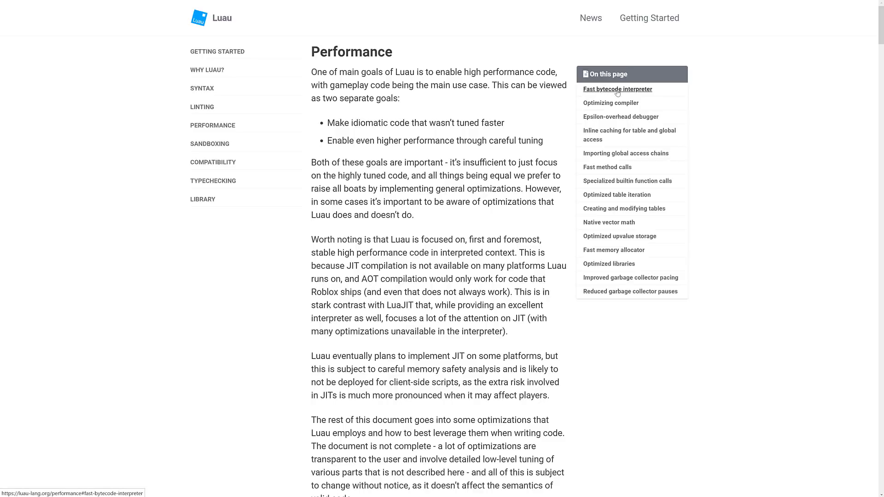
mouse_move(336, 280)
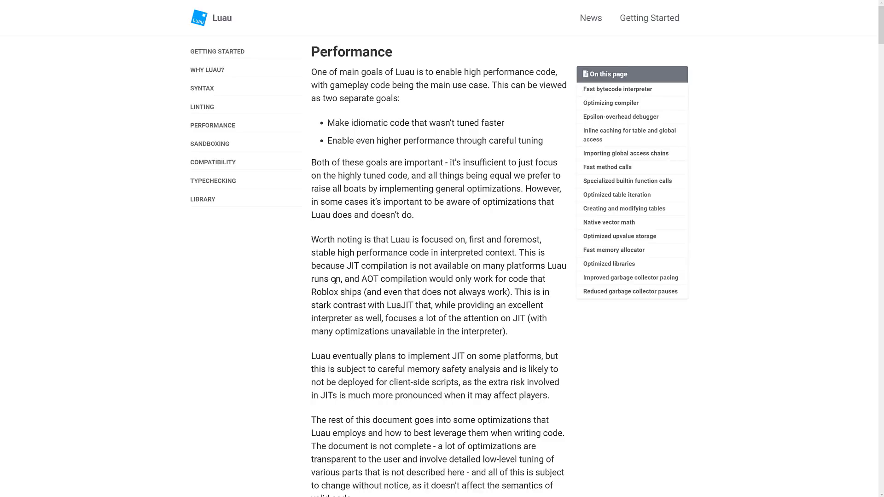
double_click(400, 305)
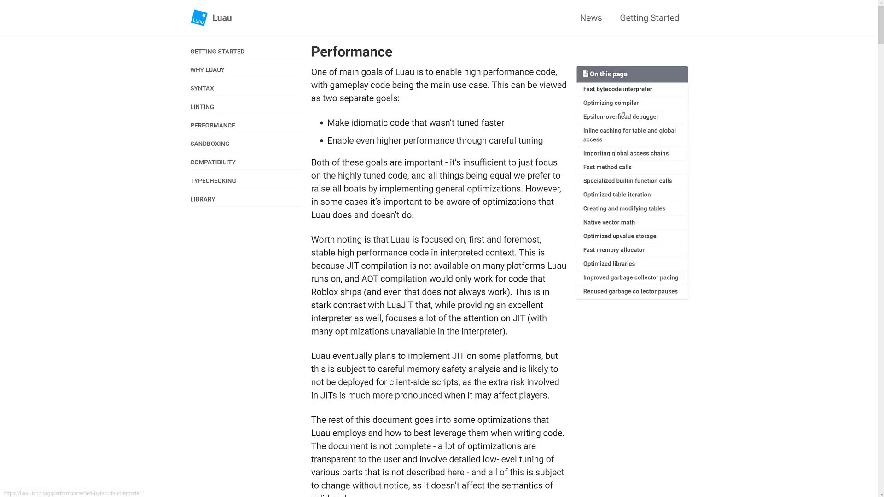
mouse_move(505, 254)
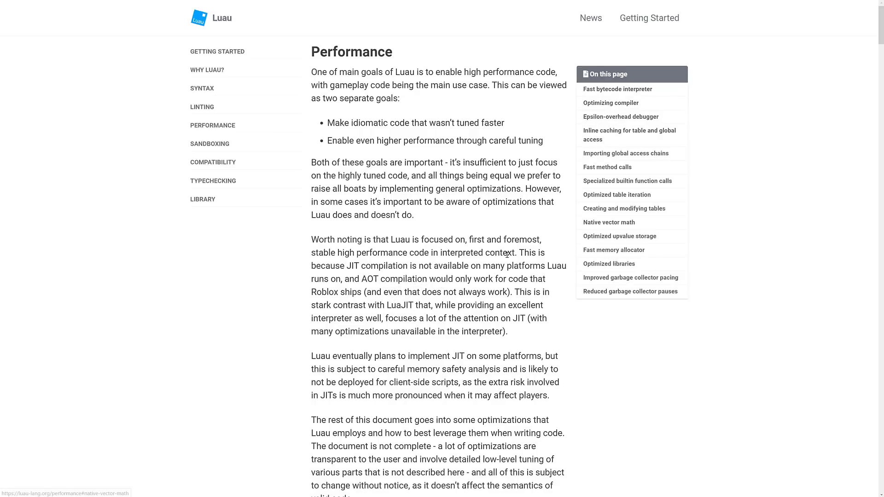
scroll("down", 3)
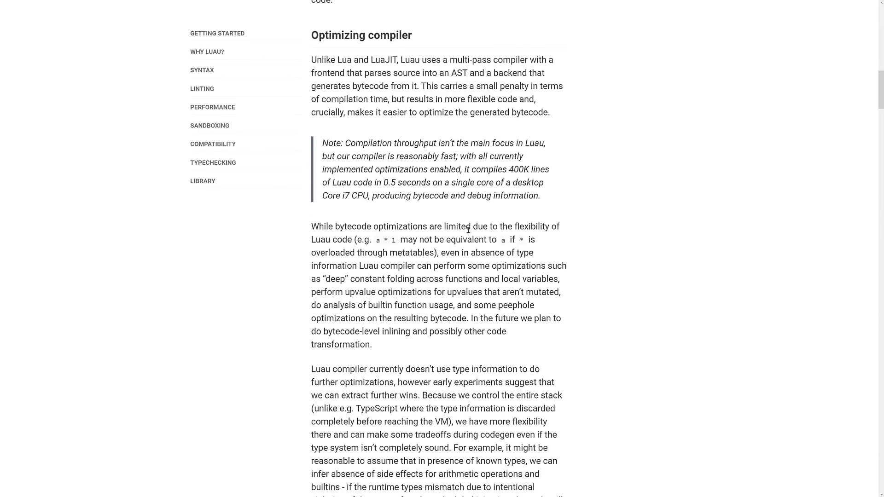
Step: Skim the Performance page's optimization sections from Optimizing compiler to Fast memory allocator
scroll("down", 3)
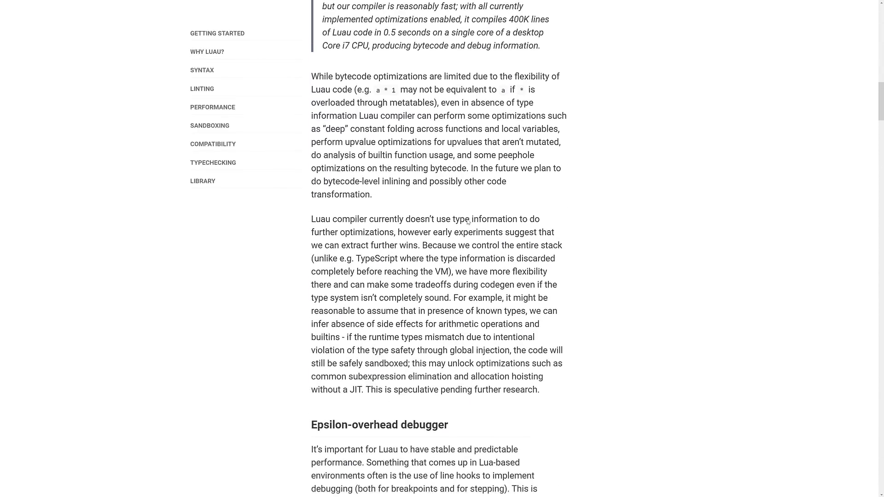
scroll("down", 3)
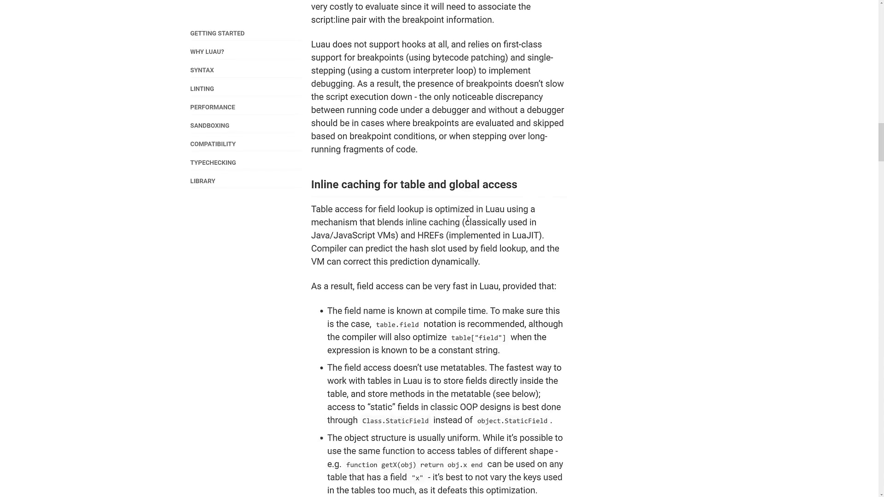
scroll("down", 3)
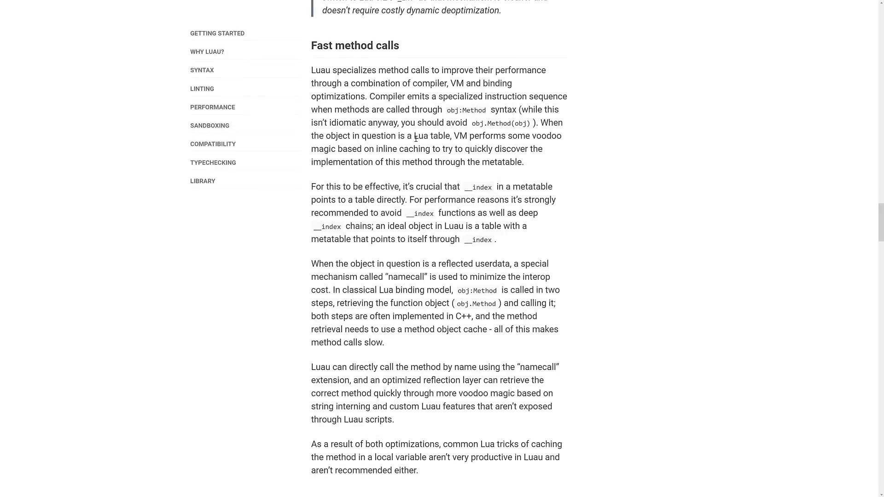
scroll("down", 3)
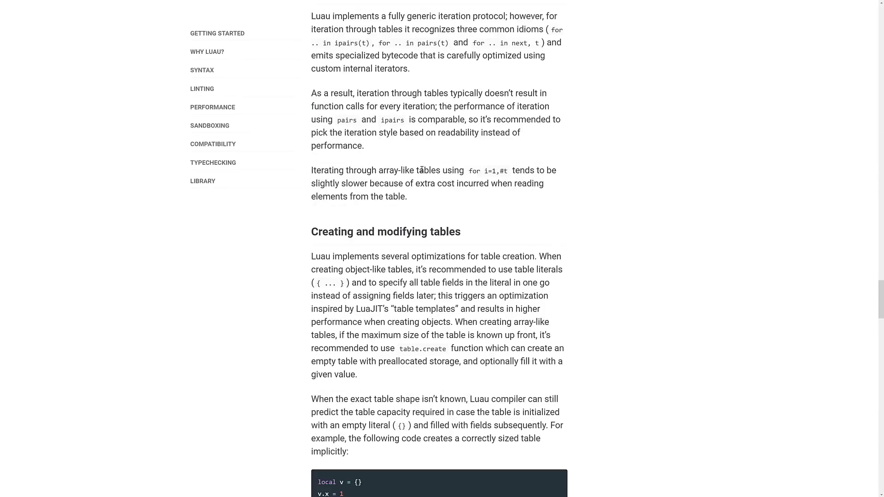
scroll("down", 3)
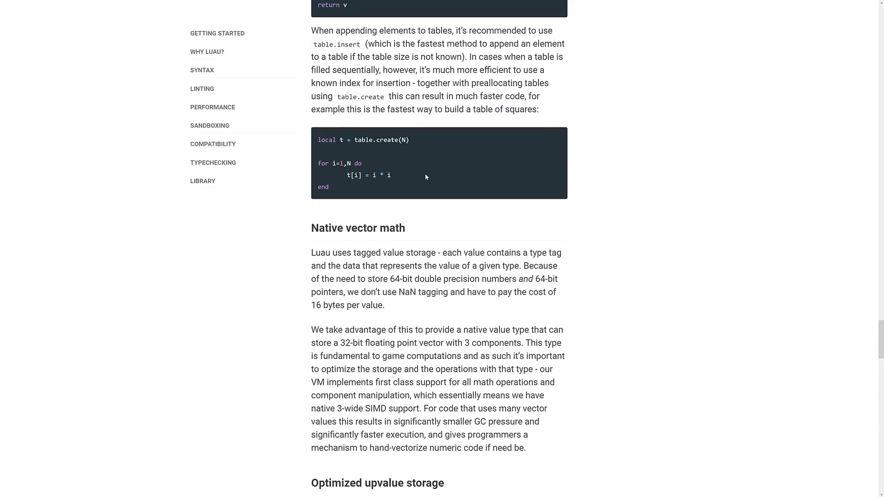
scroll("down", 3)
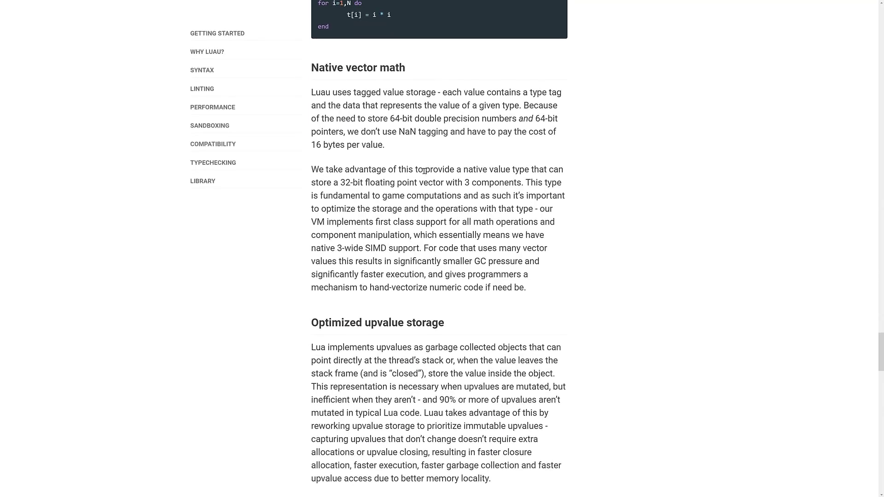
mouse_move(450, 149)
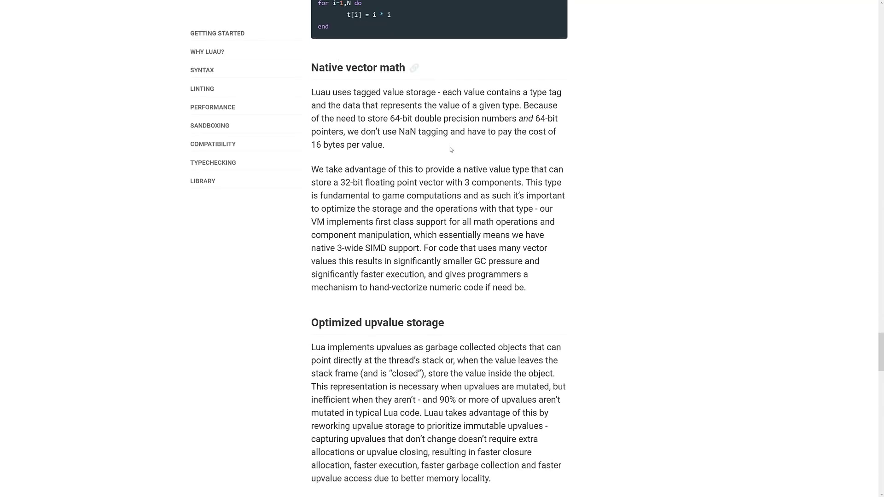
scroll("down", 3)
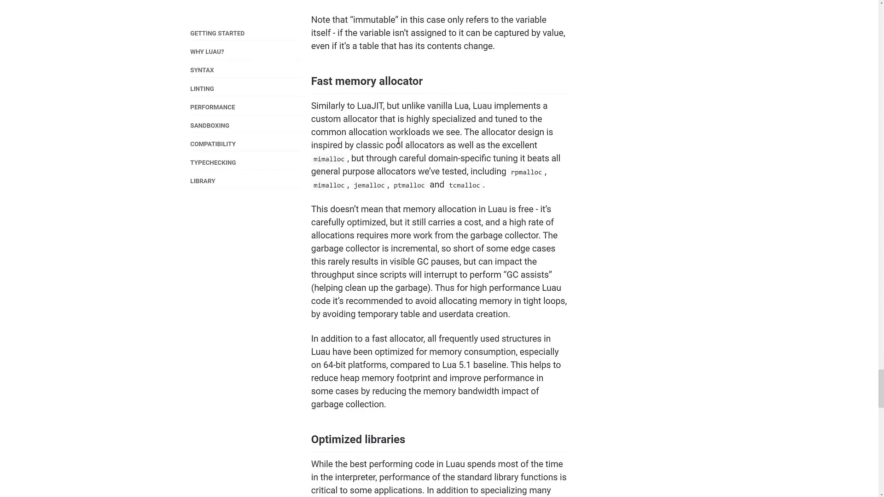
scroll("down", 3)
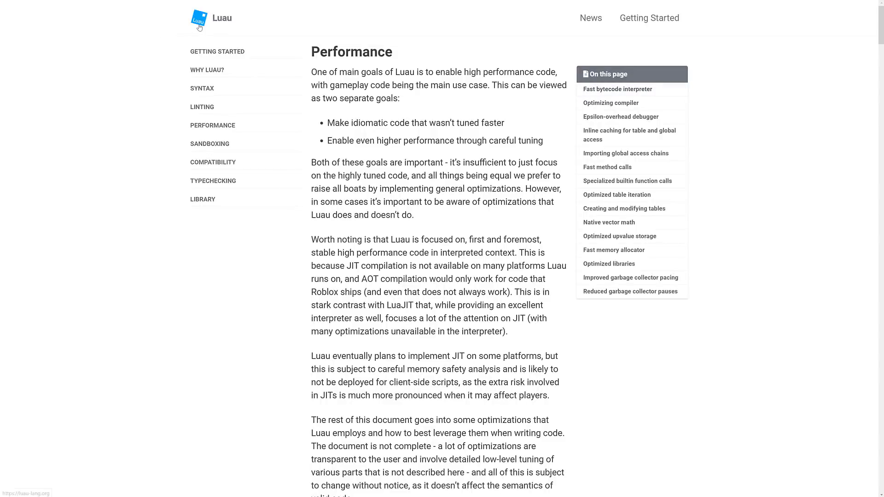
Step: Return to the Luau home page via the logo and reach the Analysis, Performance and Libraries overviews
left_click(199, 17)
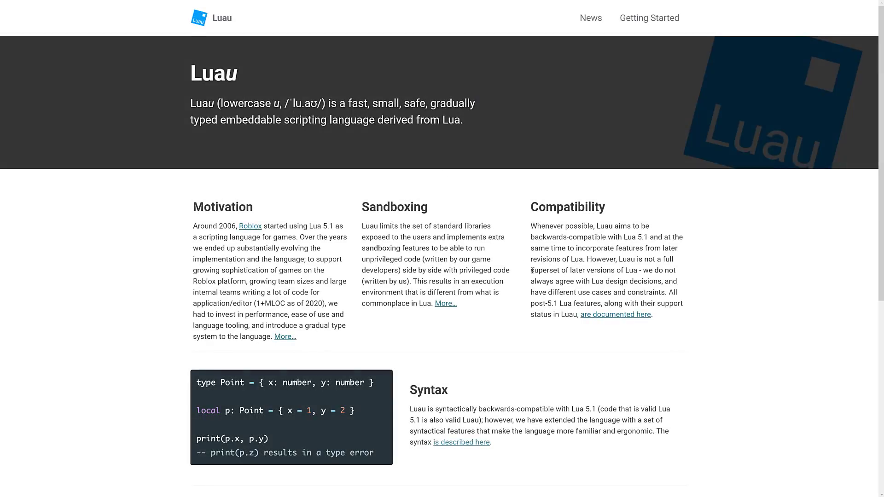
scroll("down", 3)
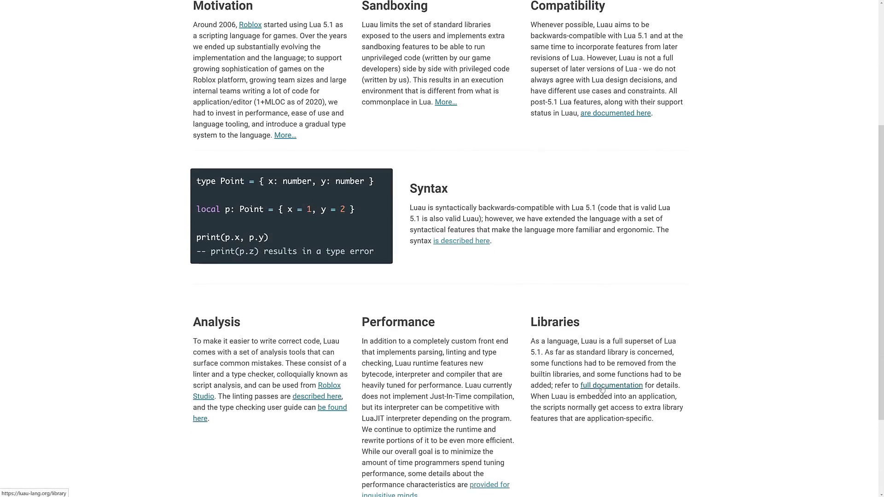
Step: Open the Library reference via 'full documentation' and skim its math, string and table functions
left_click(611, 385)
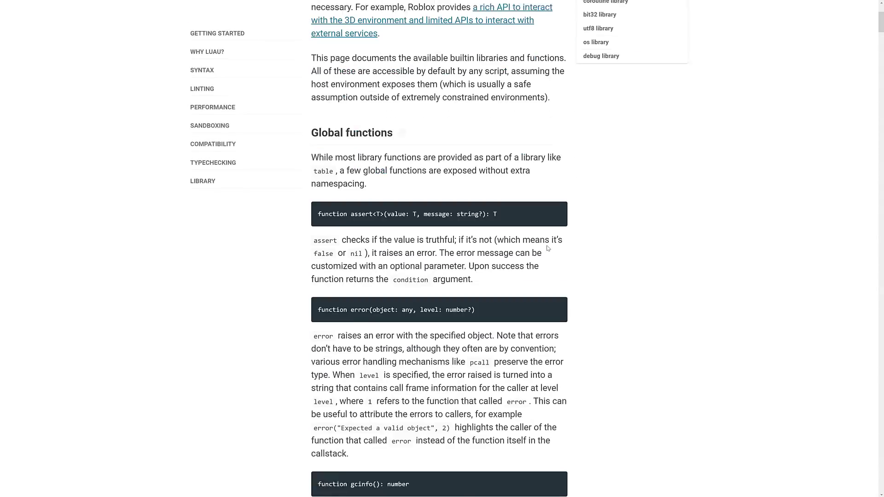
scroll("down", 3)
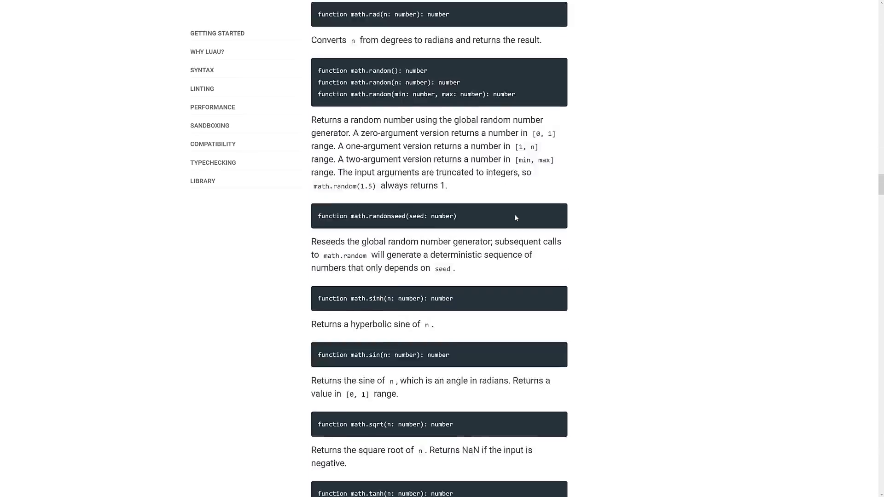
scroll("down", 3)
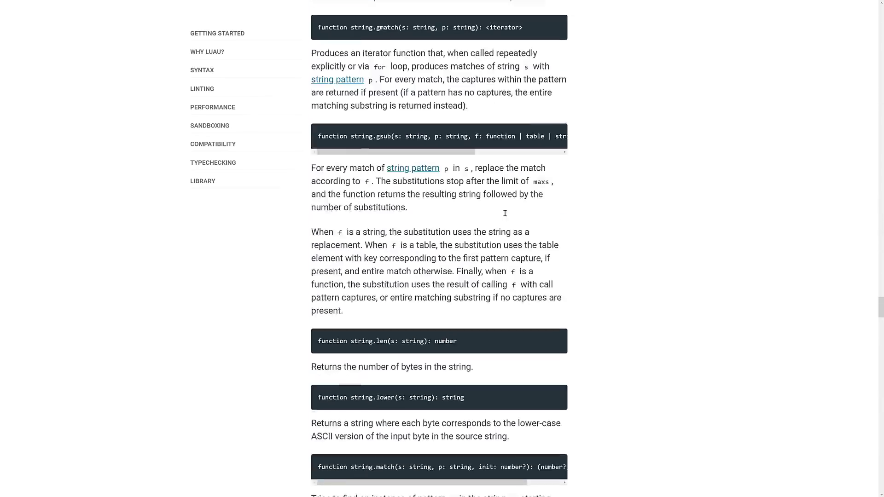
scroll("down", 3)
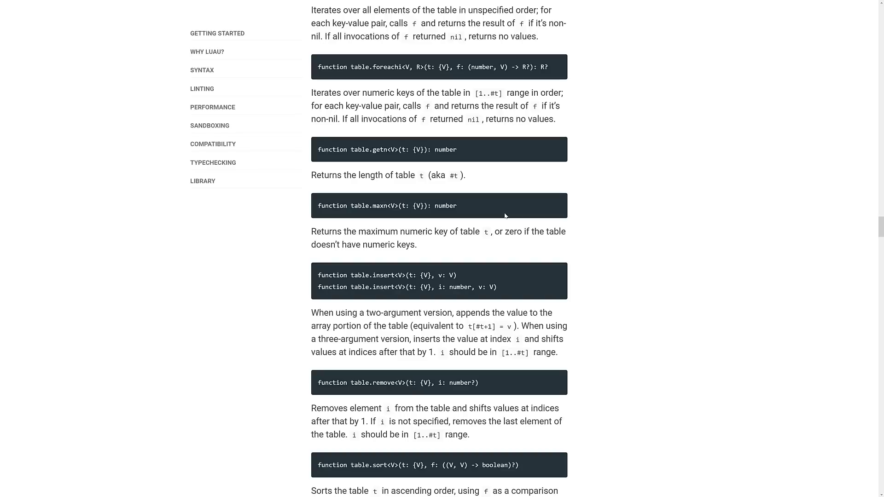
scroll("down", 3)
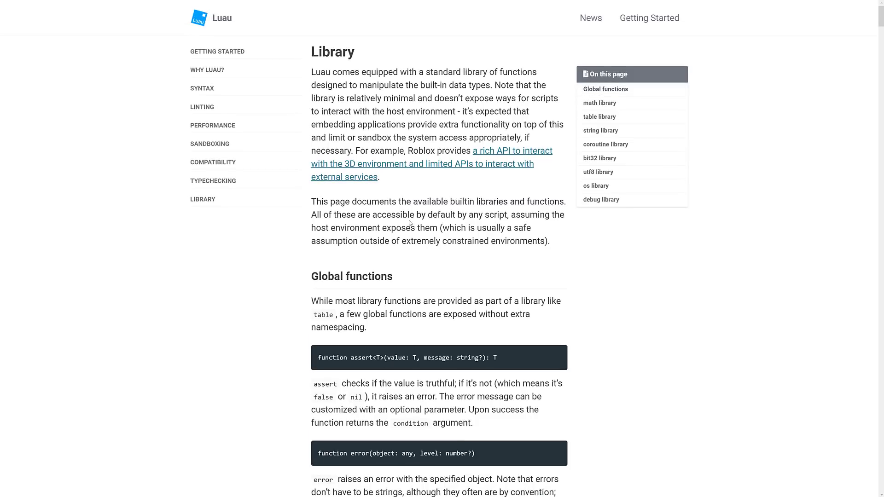
mouse_move(559, 148)
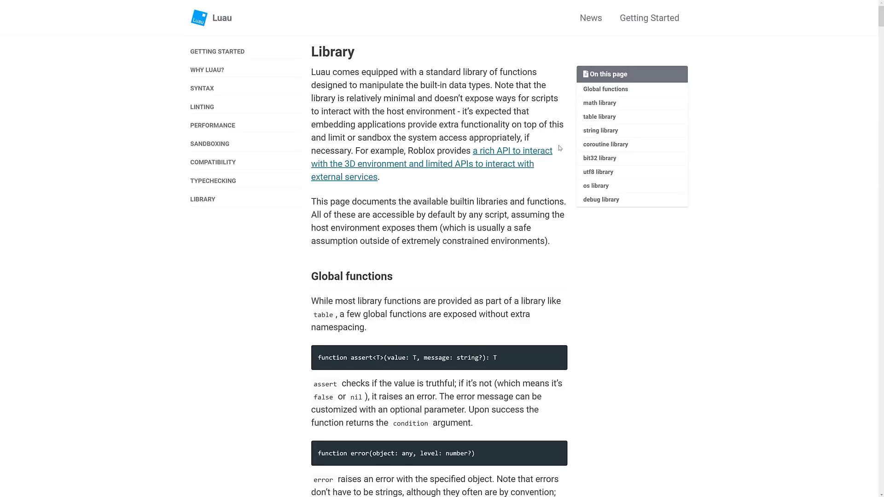
mouse_move(555, 188)
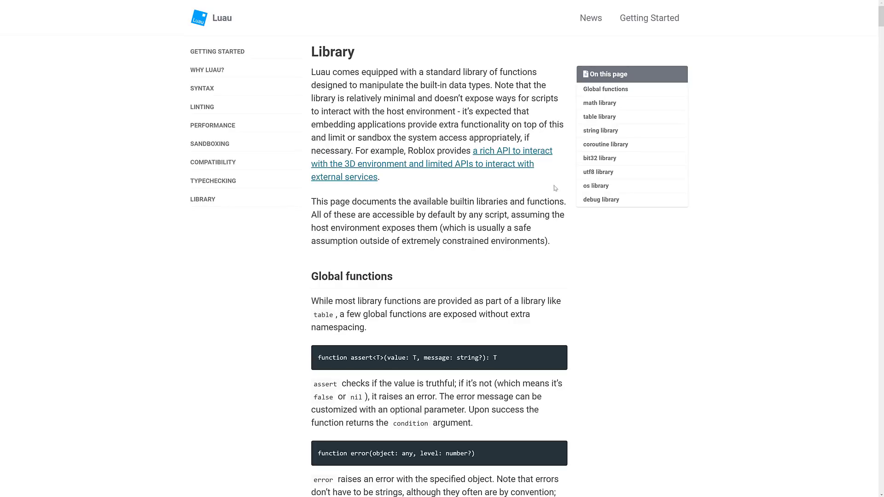
mouse_move(444, 236)
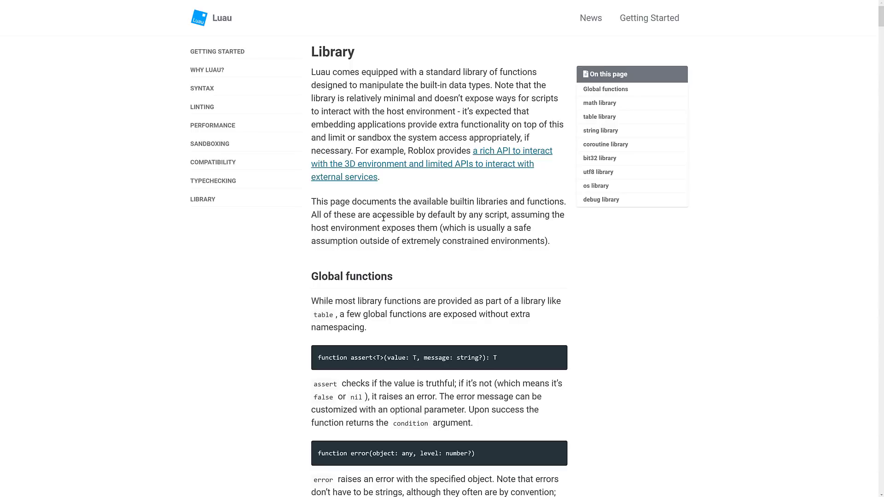
mouse_move(461, 168)
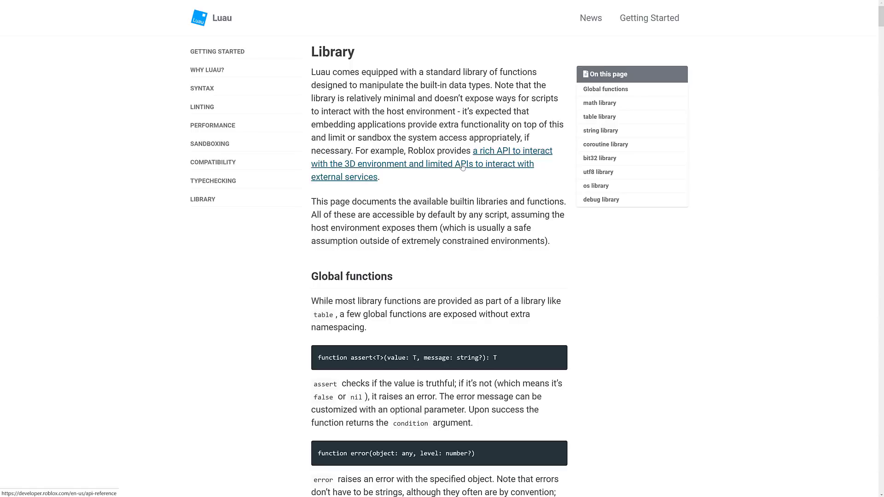
mouse_move(410, 111)
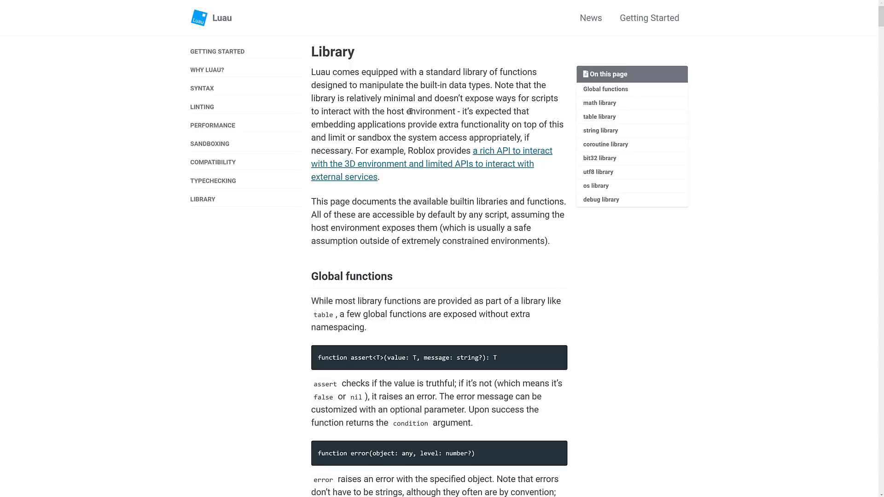
mouse_move(457, 218)
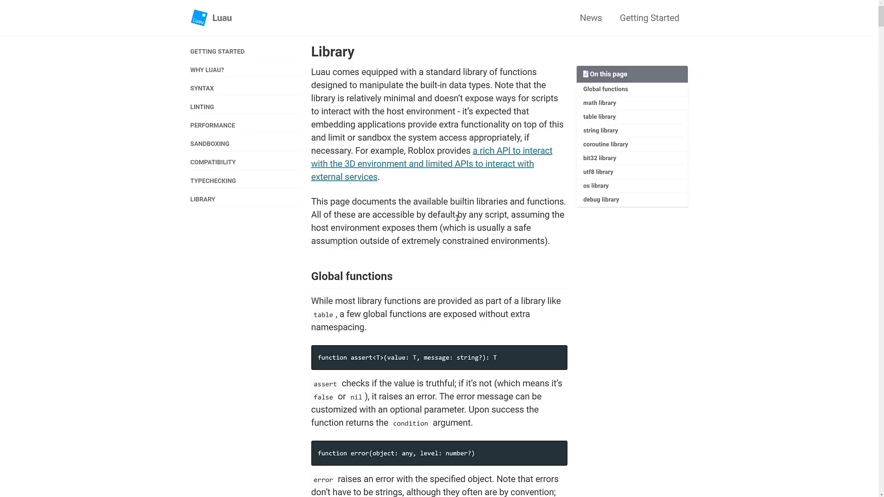
mouse_move(496, 147)
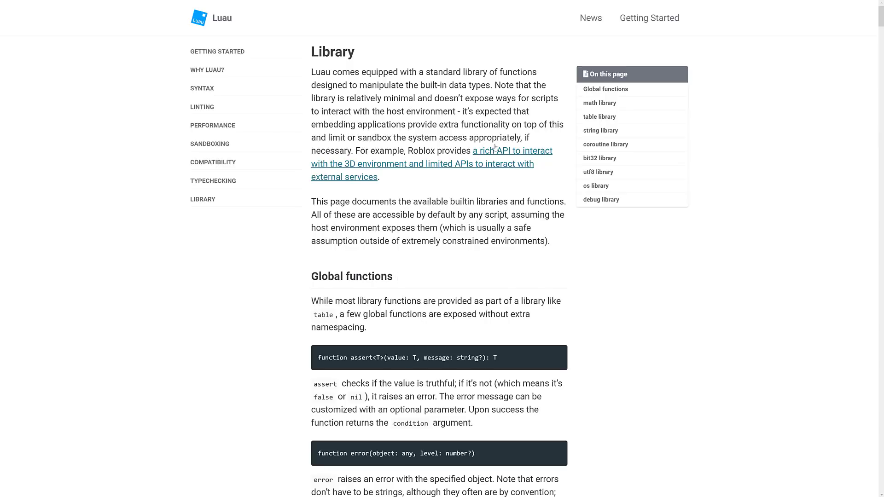
scroll("down", 3)
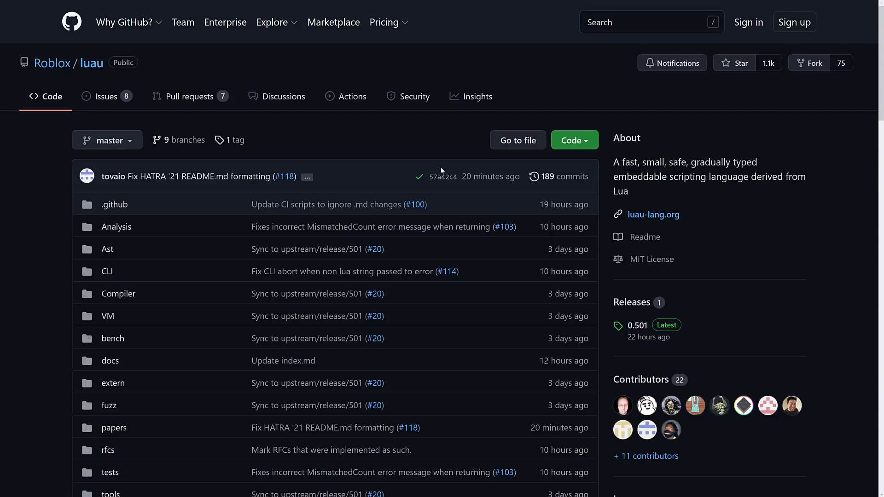
mouse_move(602, 184)
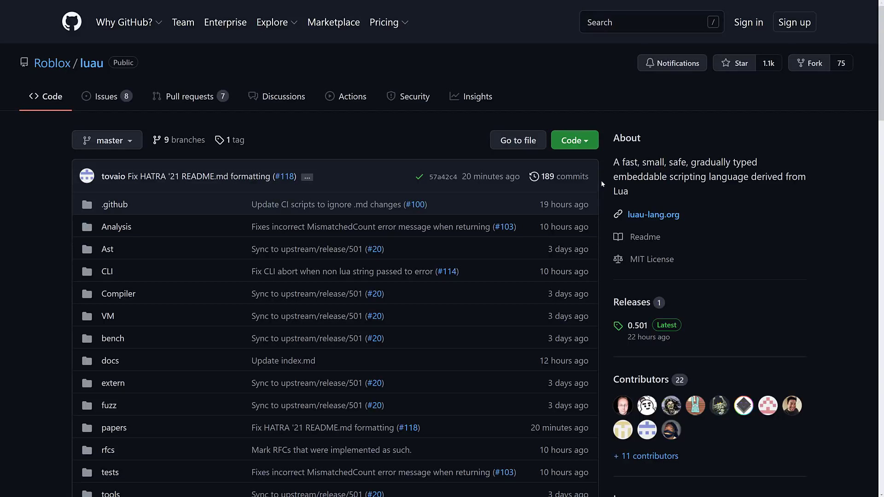
double_click(640, 177)
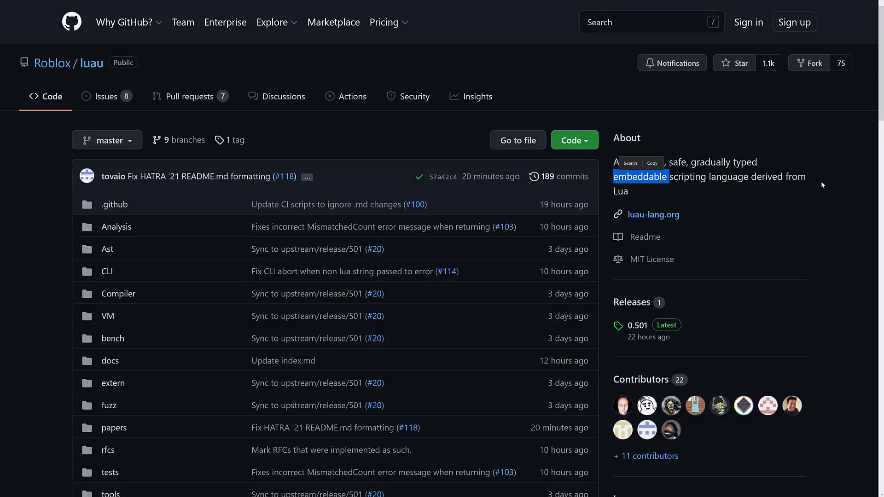
mouse_move(604, 127)
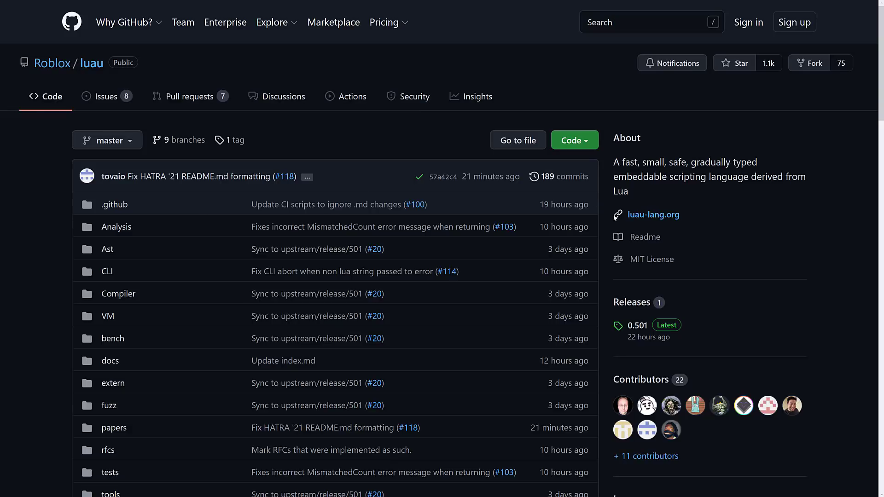
mouse_move(616, 226)
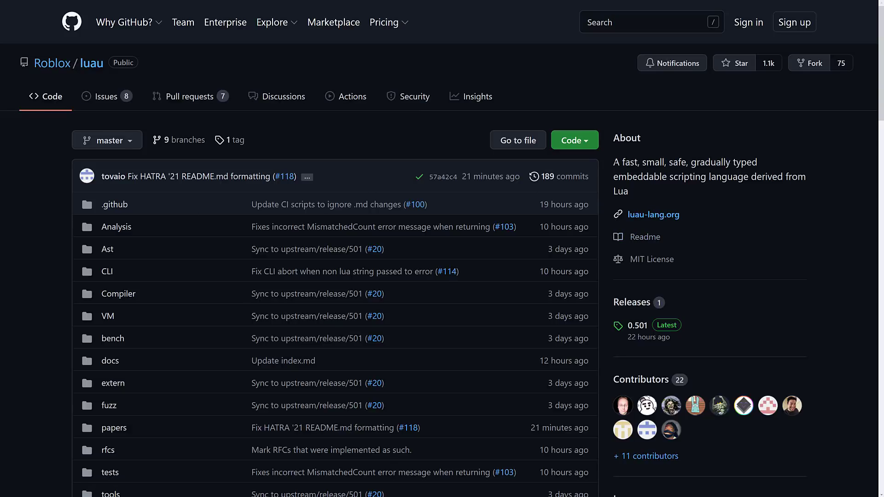
double_click(685, 162)
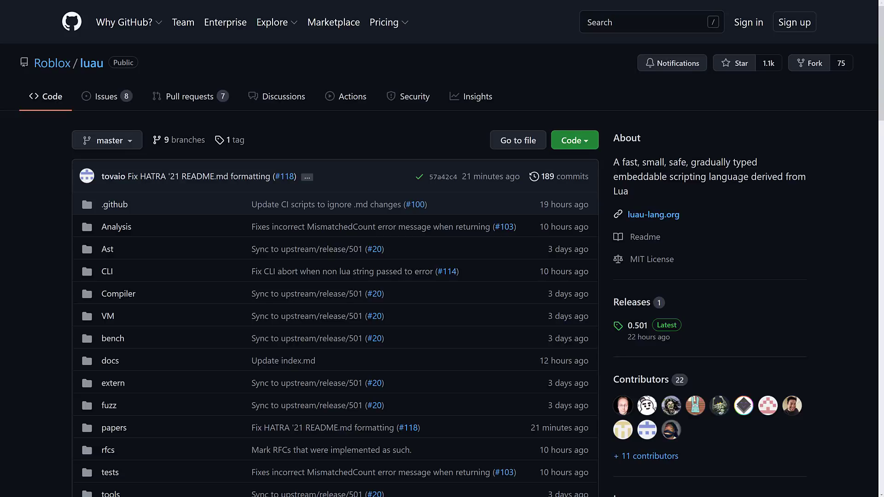
mouse_move(639, 159)
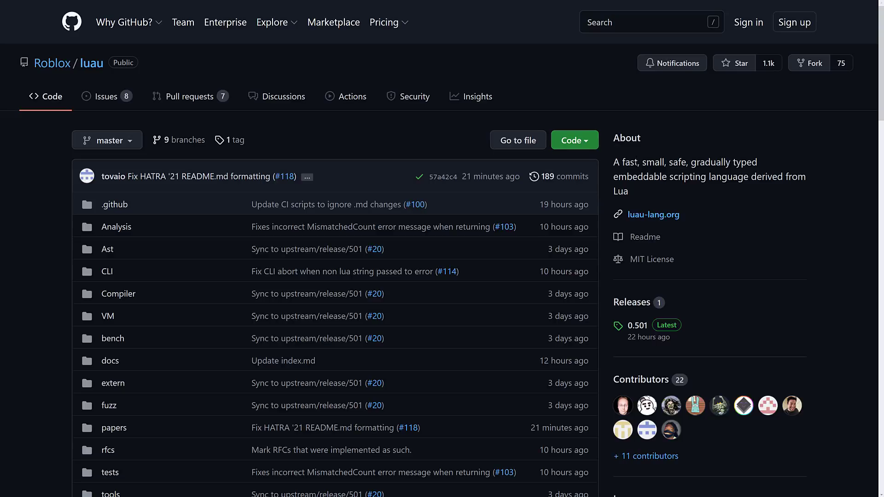
mouse_move(337, 55)
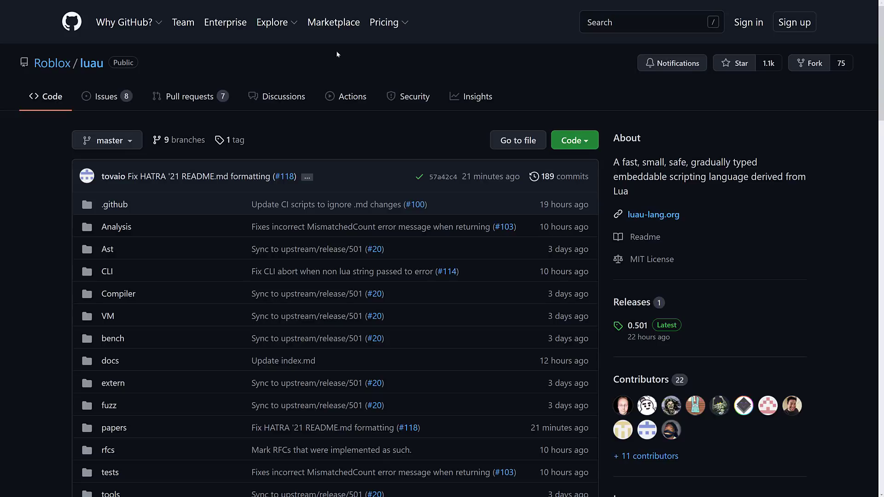
mouse_move(508, 201)
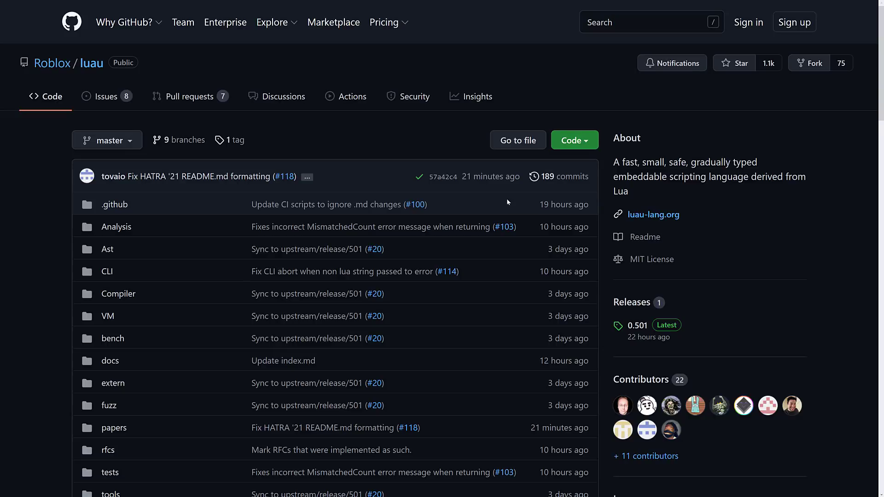
mouse_move(651, 259)
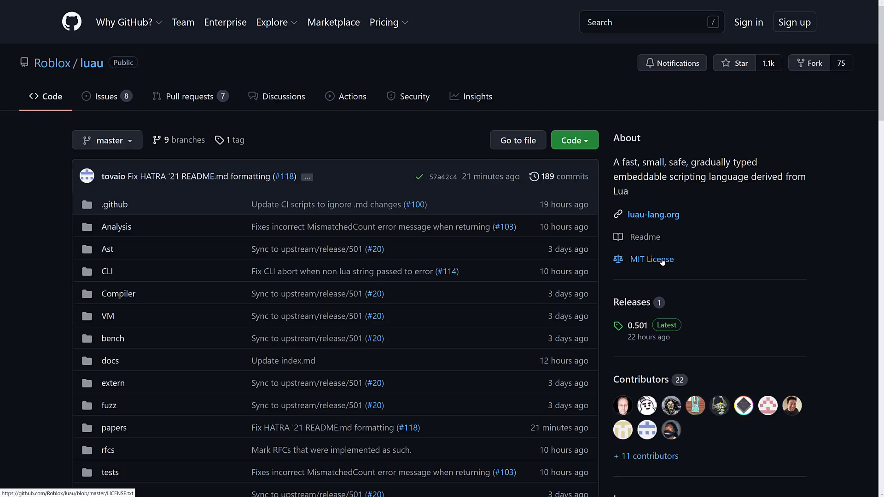
mouse_move(720, 273)
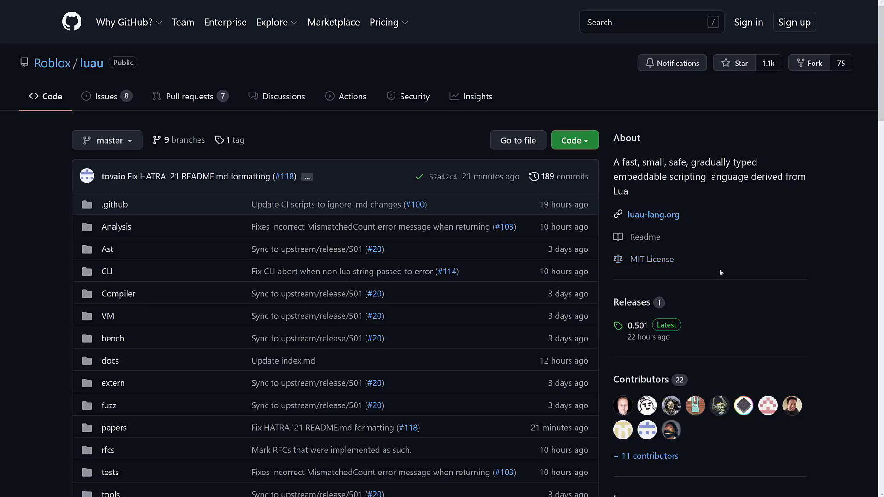
Step: Move past the Roblox/luau file listing to the README introduction on Lua 5.1 compatibility and Roblox use
scroll("down", 3)
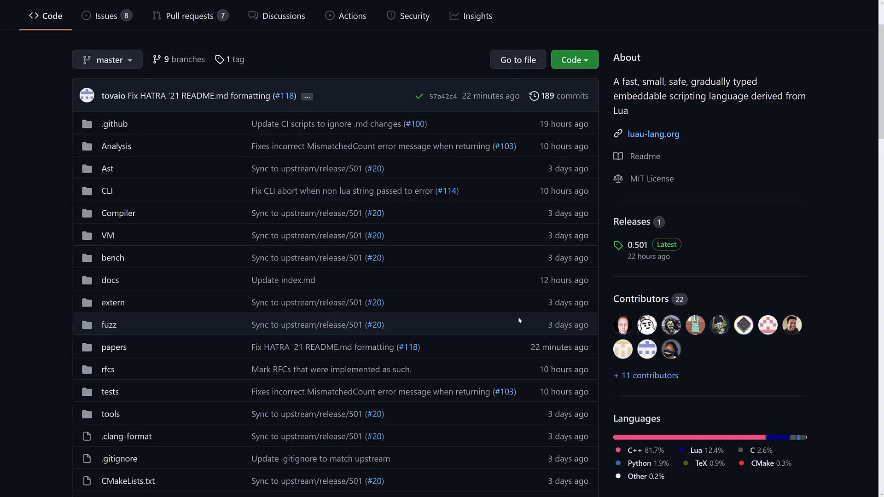
mouse_move(579, 273)
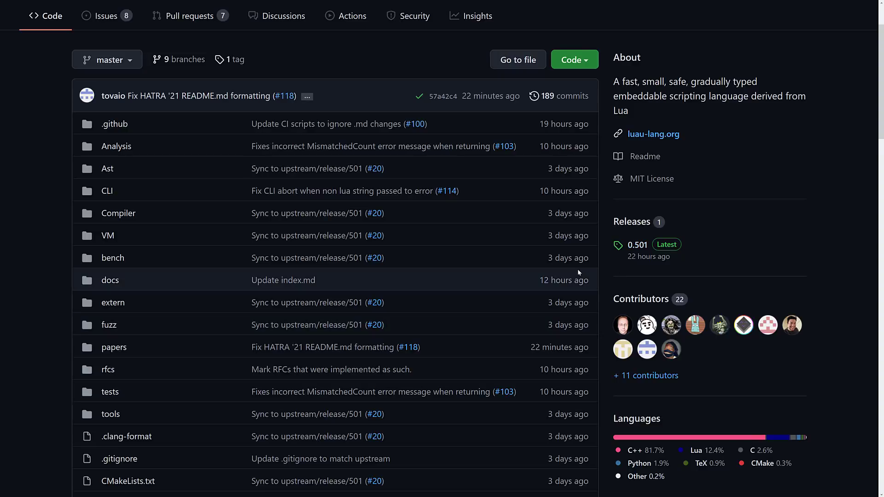
mouse_move(590, 401)
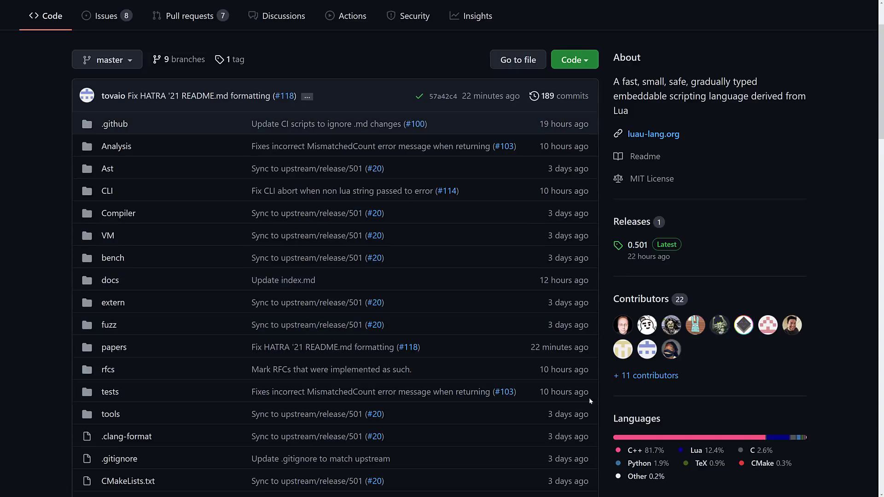
scroll("down", 3)
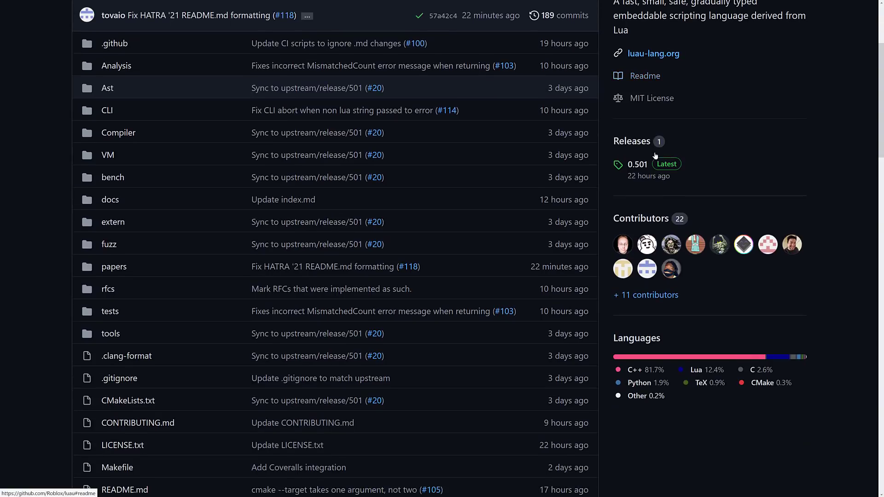
scroll("down", 3)
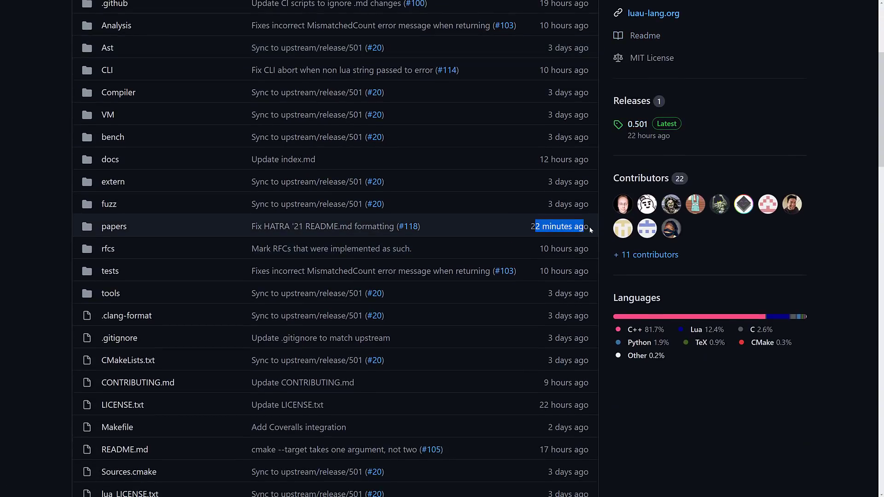
mouse_move(191, 253)
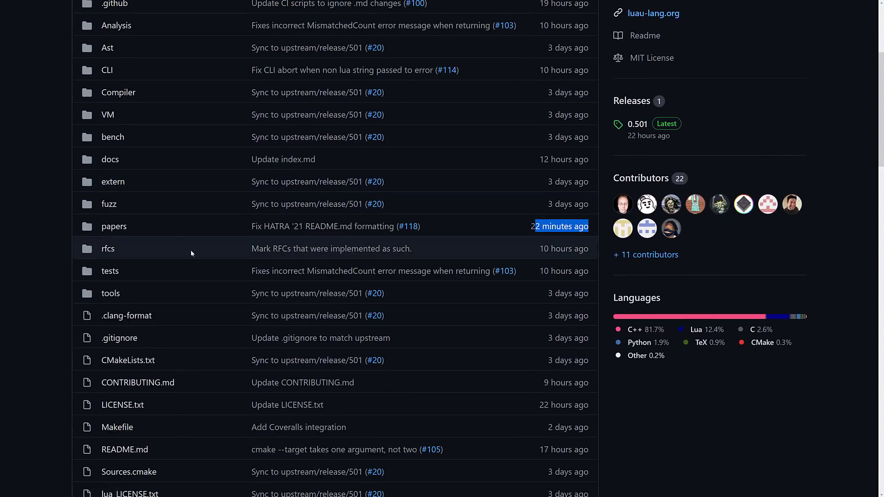
scroll("down", 3)
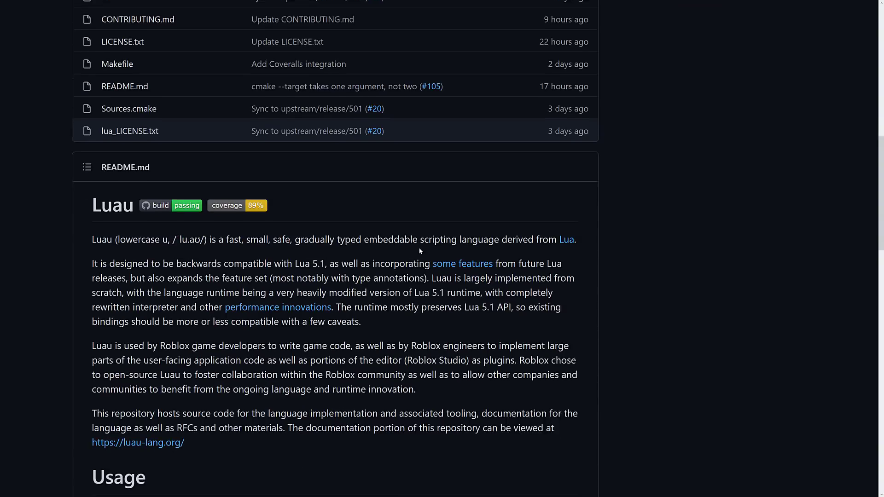
Step: Read the README's Usage, Building, Testing, Dependencies and License sections, then open the latest release 0.501
scroll("down", 3)
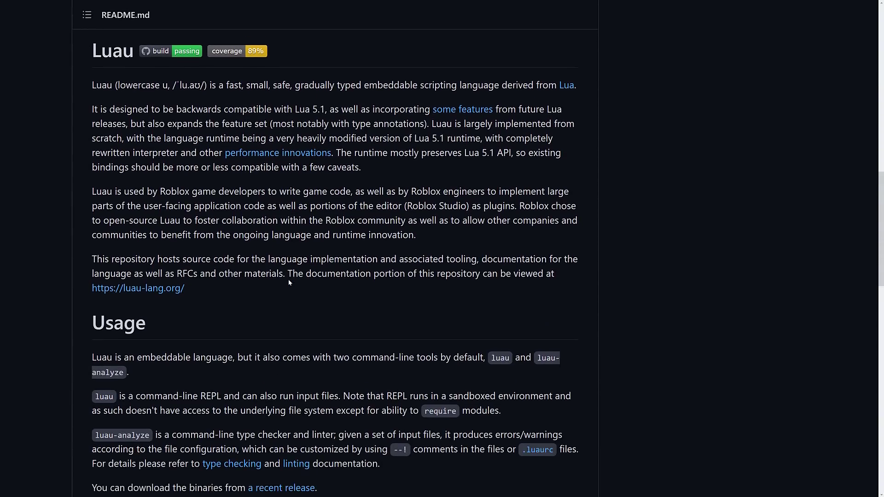
scroll("down", 3)
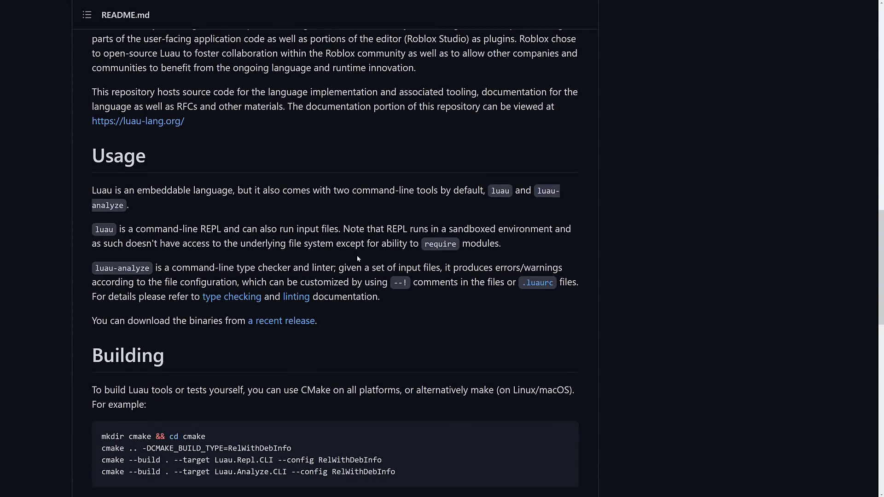
scroll("down", 3)
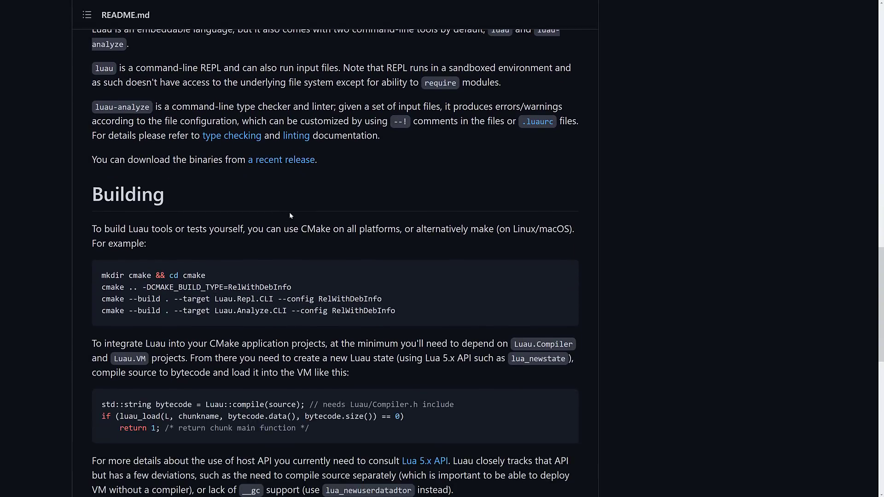
scroll("down", 3)
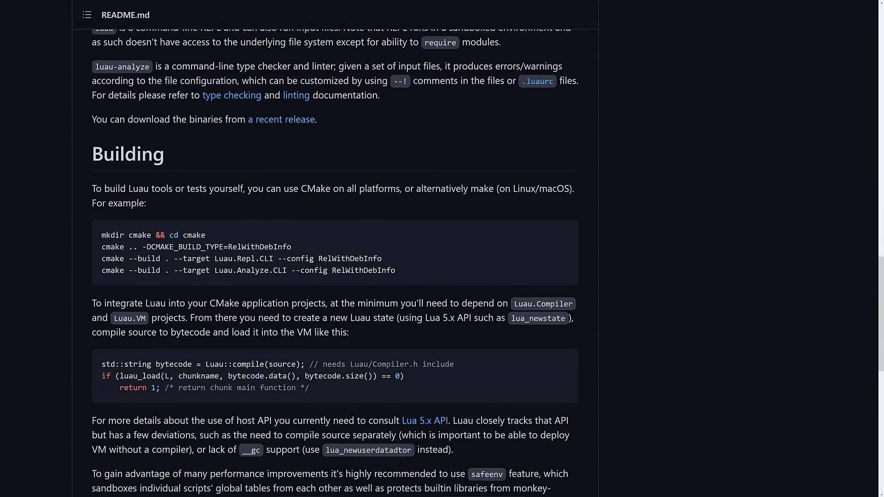
scroll("down", 3)
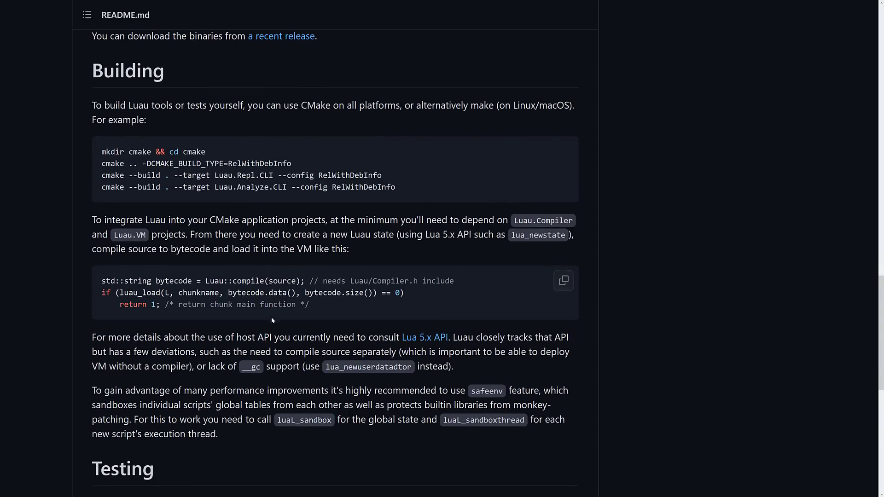
scroll("down", 3)
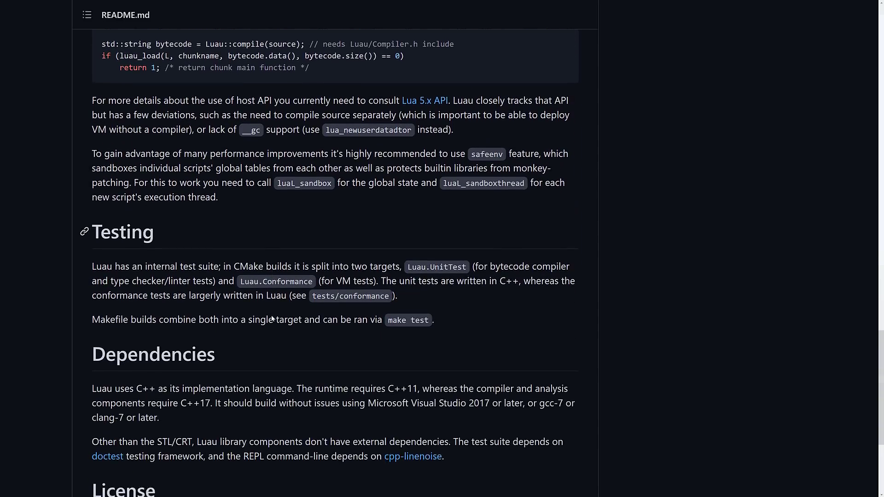
scroll("down", 3)
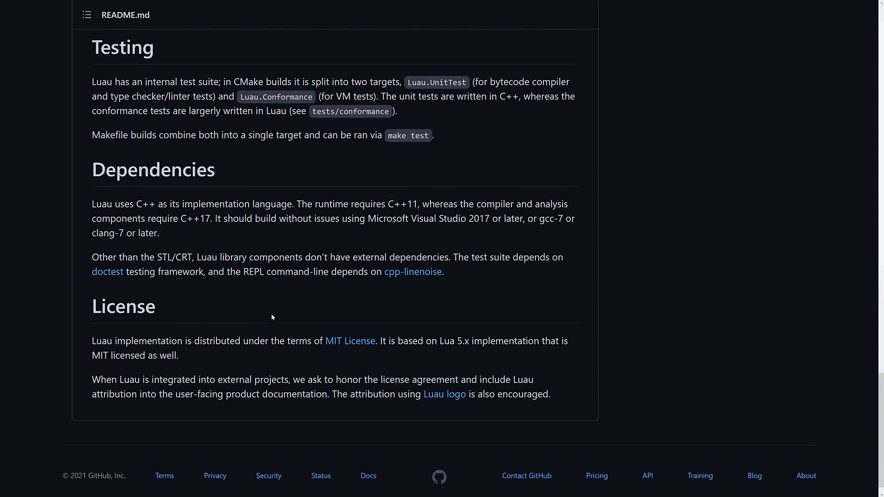
scroll("up", 3)
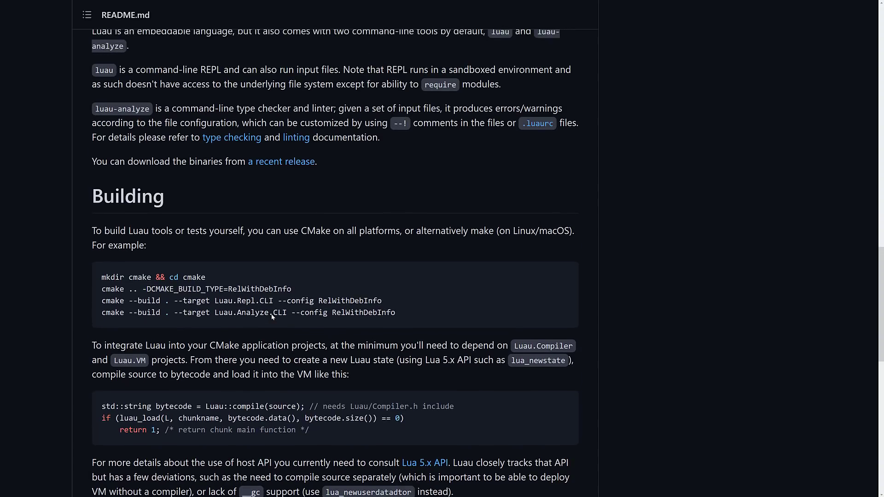
mouse_move(388, 298)
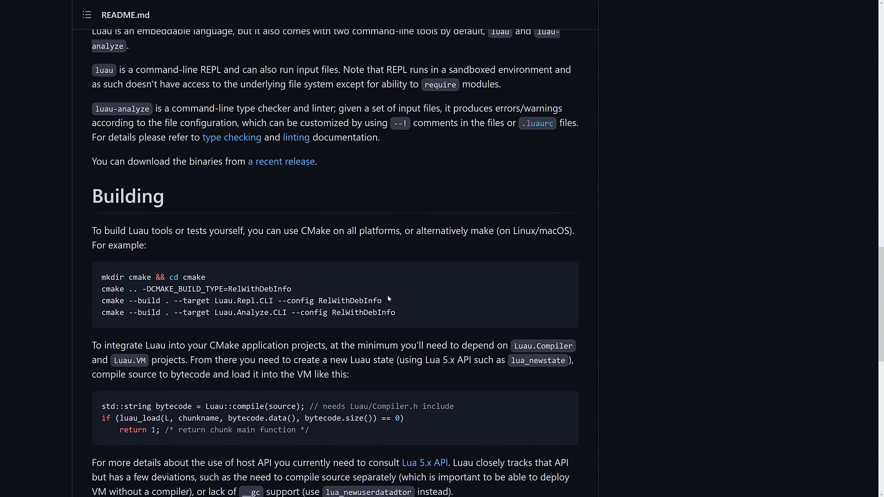
left_click(281, 163)
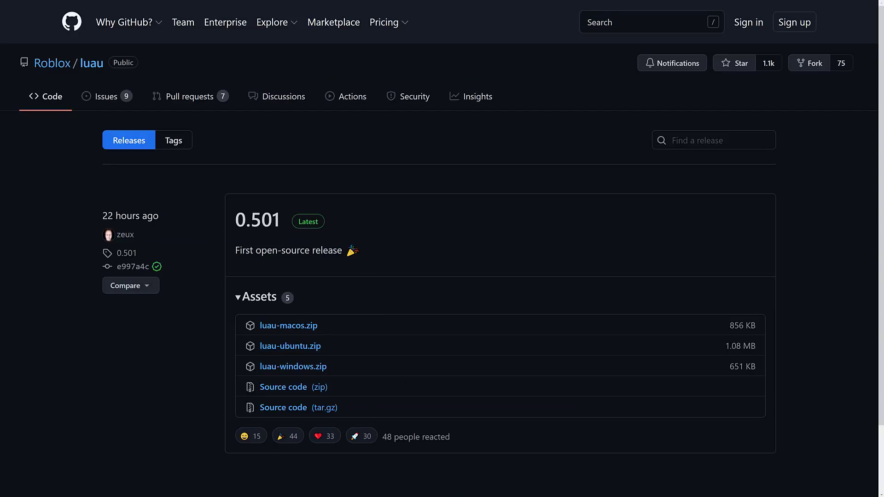
mouse_move(362, 239)
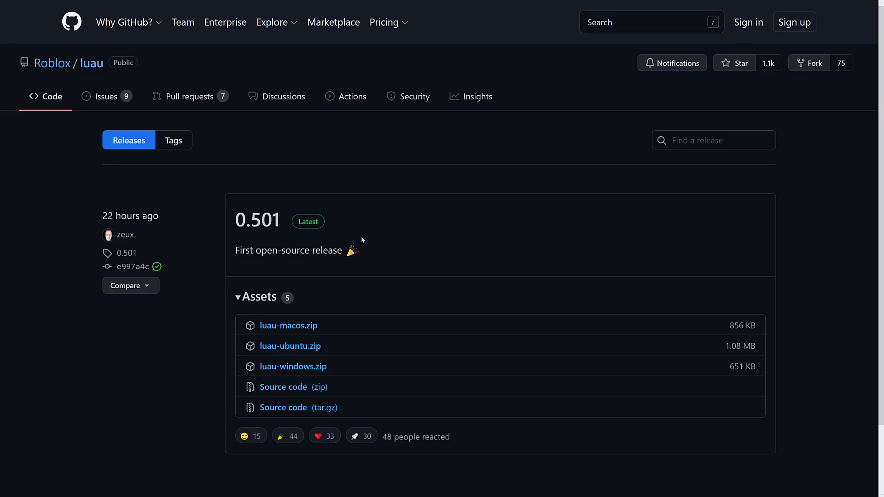
mouse_move(281, 294)
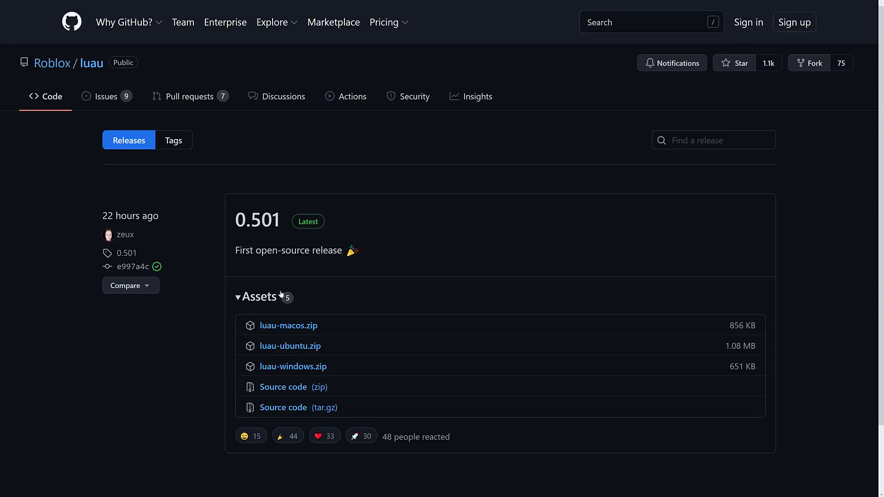
mouse_move(420, 270)
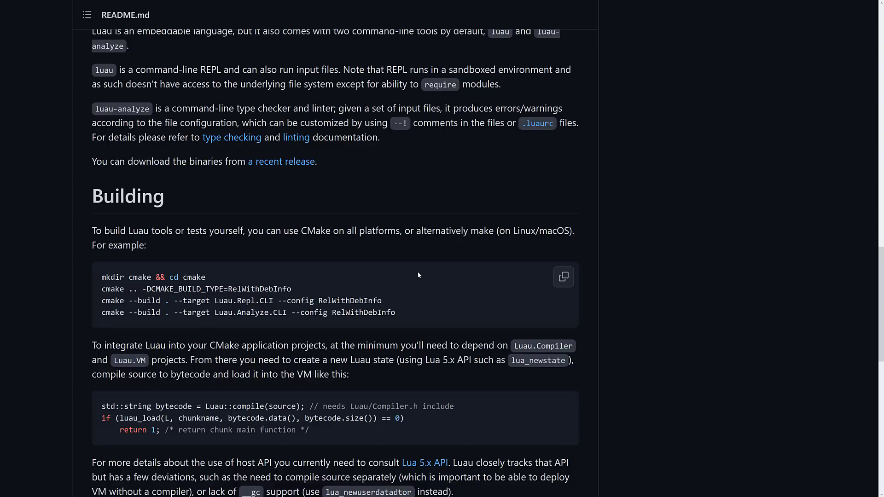
Step: Return to the Usage section and select the note that the luau REPL runs files in a sandbox
scroll("up", 3)
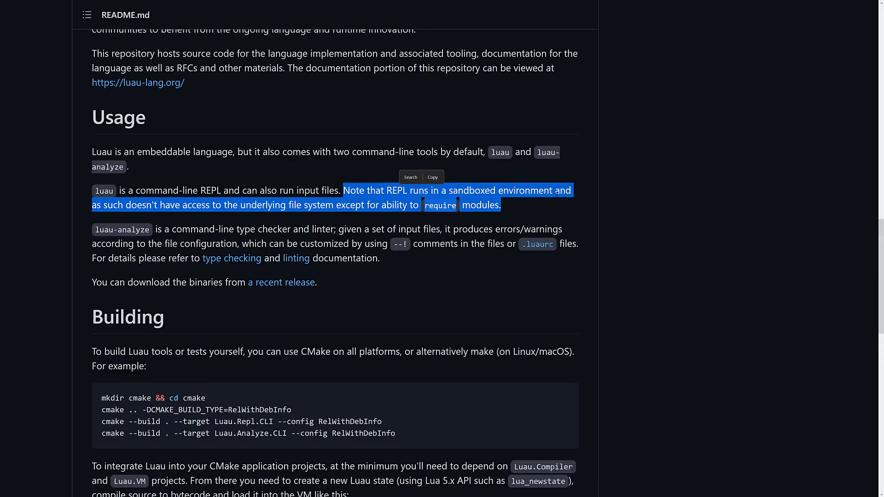
double_click(104, 191)
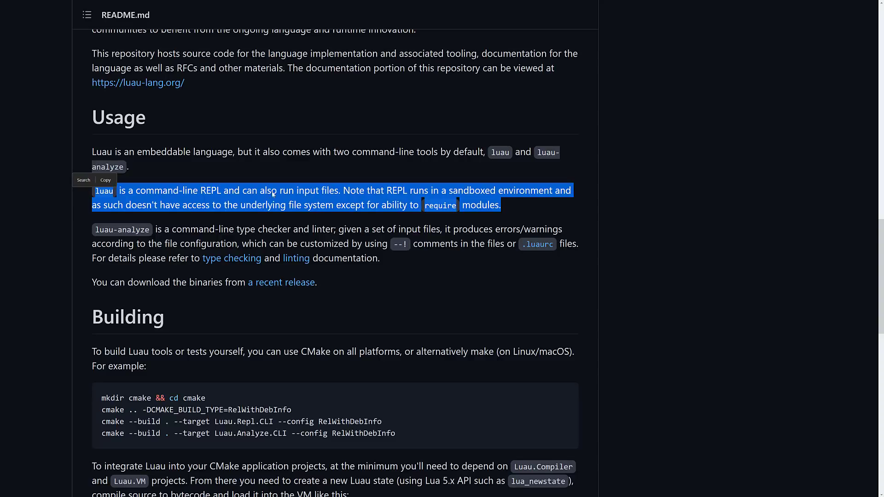
Step: Scroll up the Roblox Studio landing page to its free creation engine banner
scroll("up", 3)
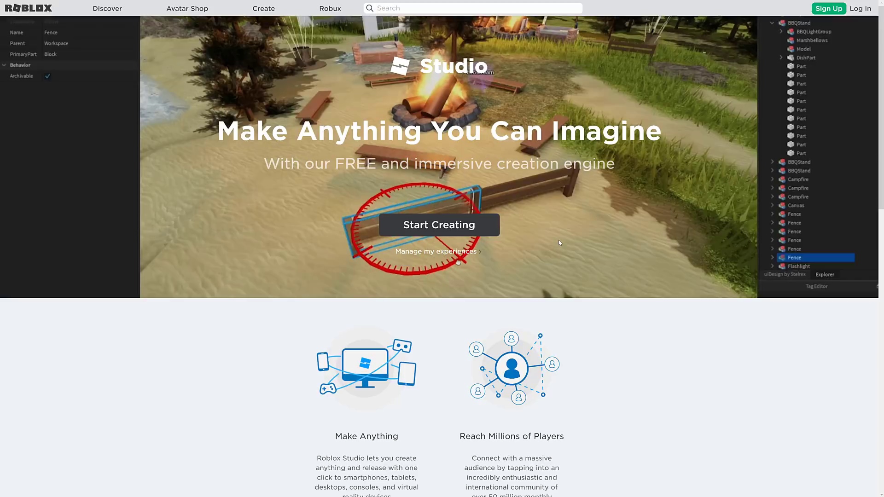
Step: Return to the Luau website home page with its Motivation, Sandboxing and Compatibility overviews
left_click(133, 6)
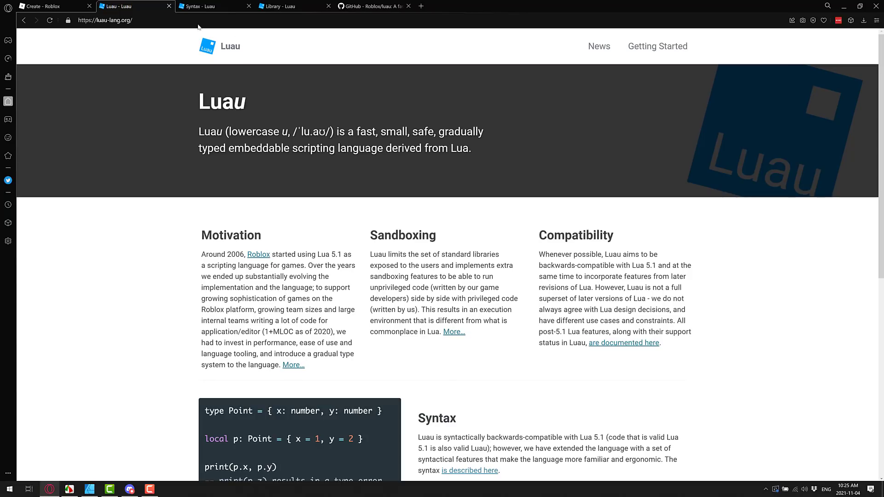
mouse_move(385, 180)
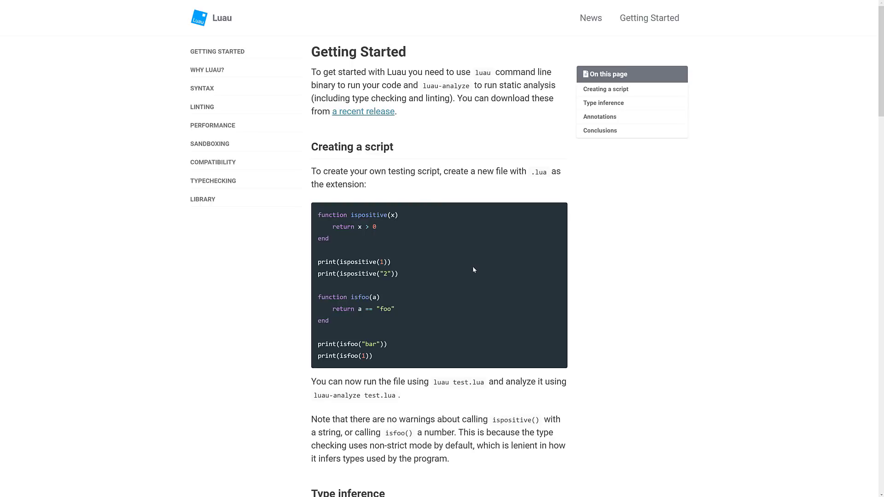
scroll("down", 3)
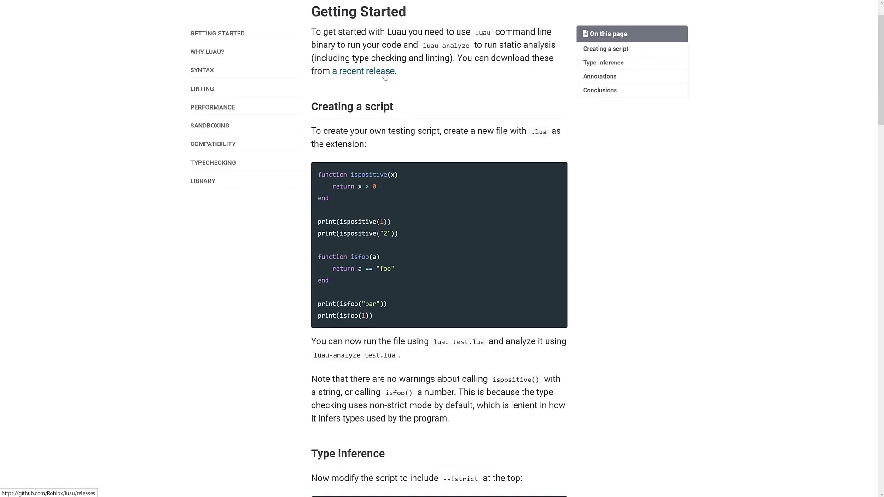
scroll("down", 3)
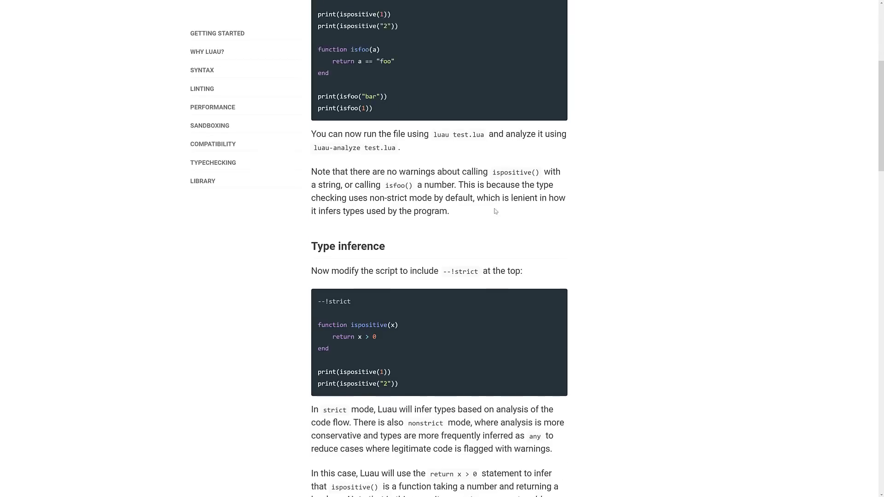
scroll("up", 3)
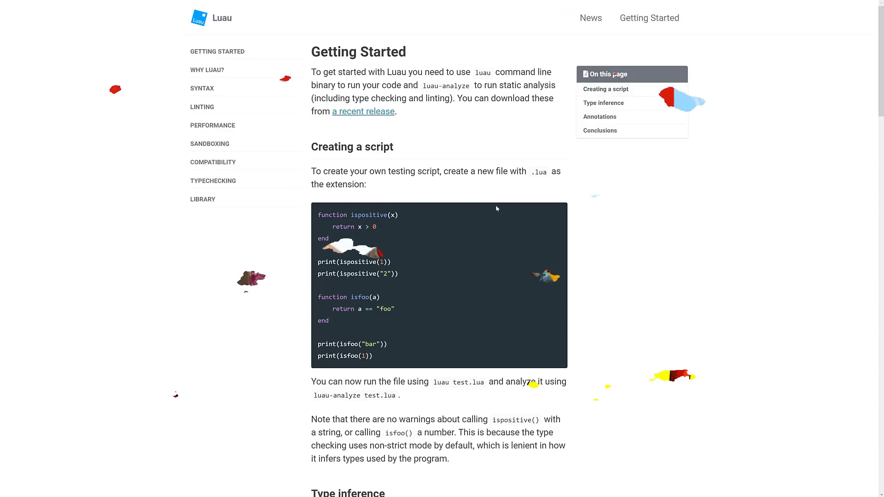